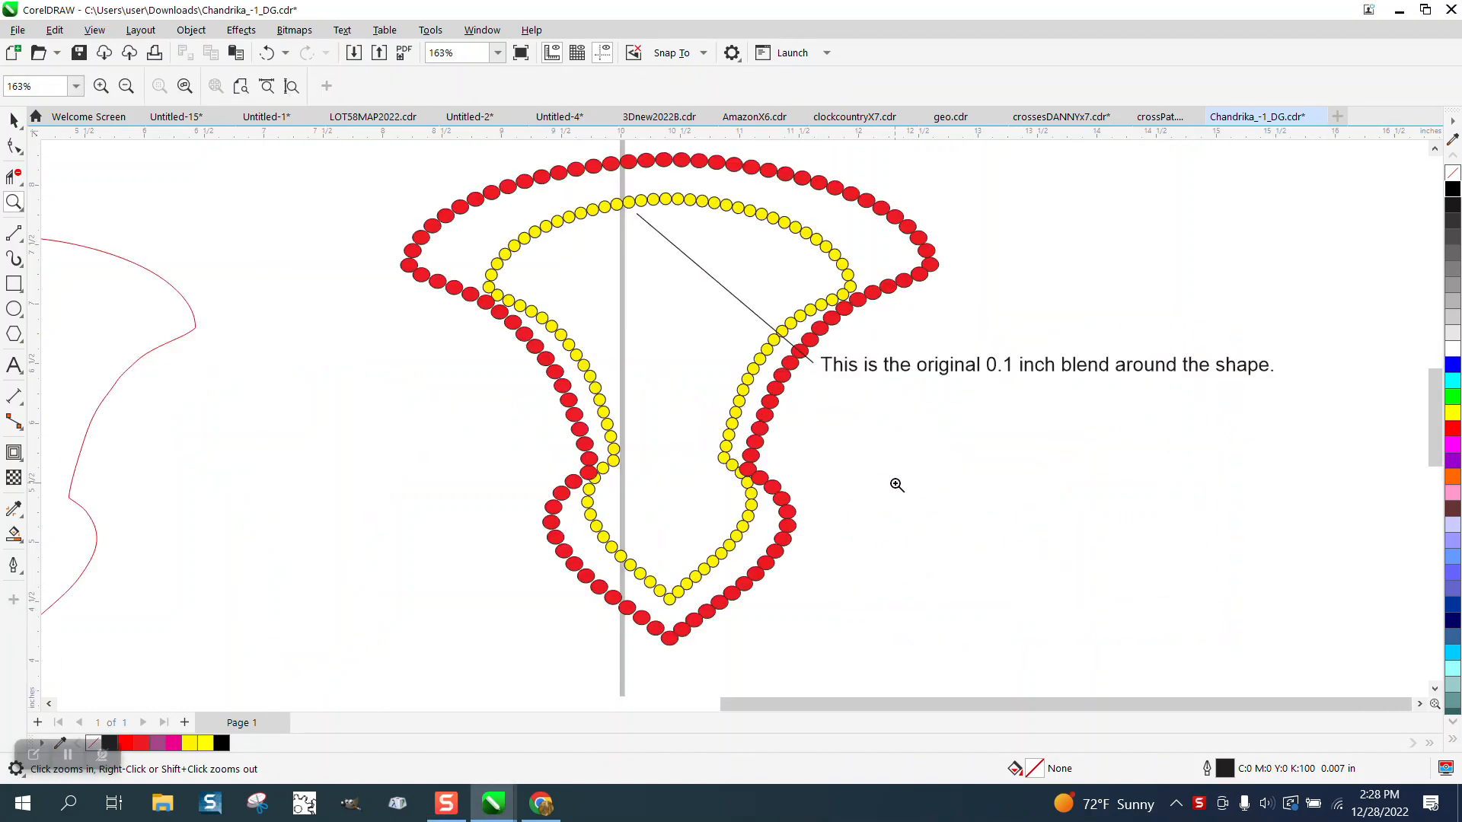
pyautogui.moveTo(650, 201)
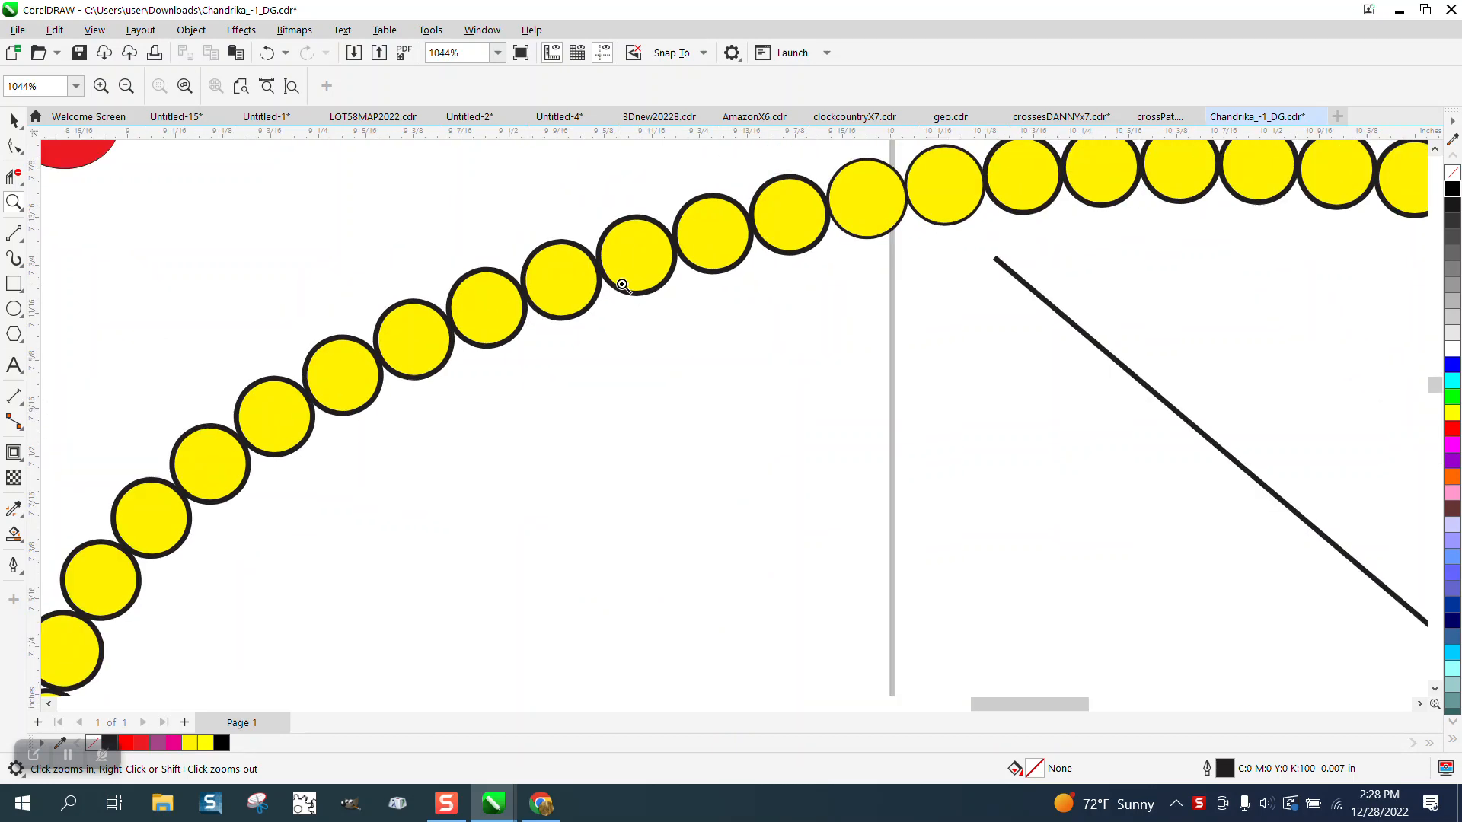
# - Zoom around the drawing to inspect the yellow and red bead shapes, then view the whole page
pyautogui.rightClick(621, 285)
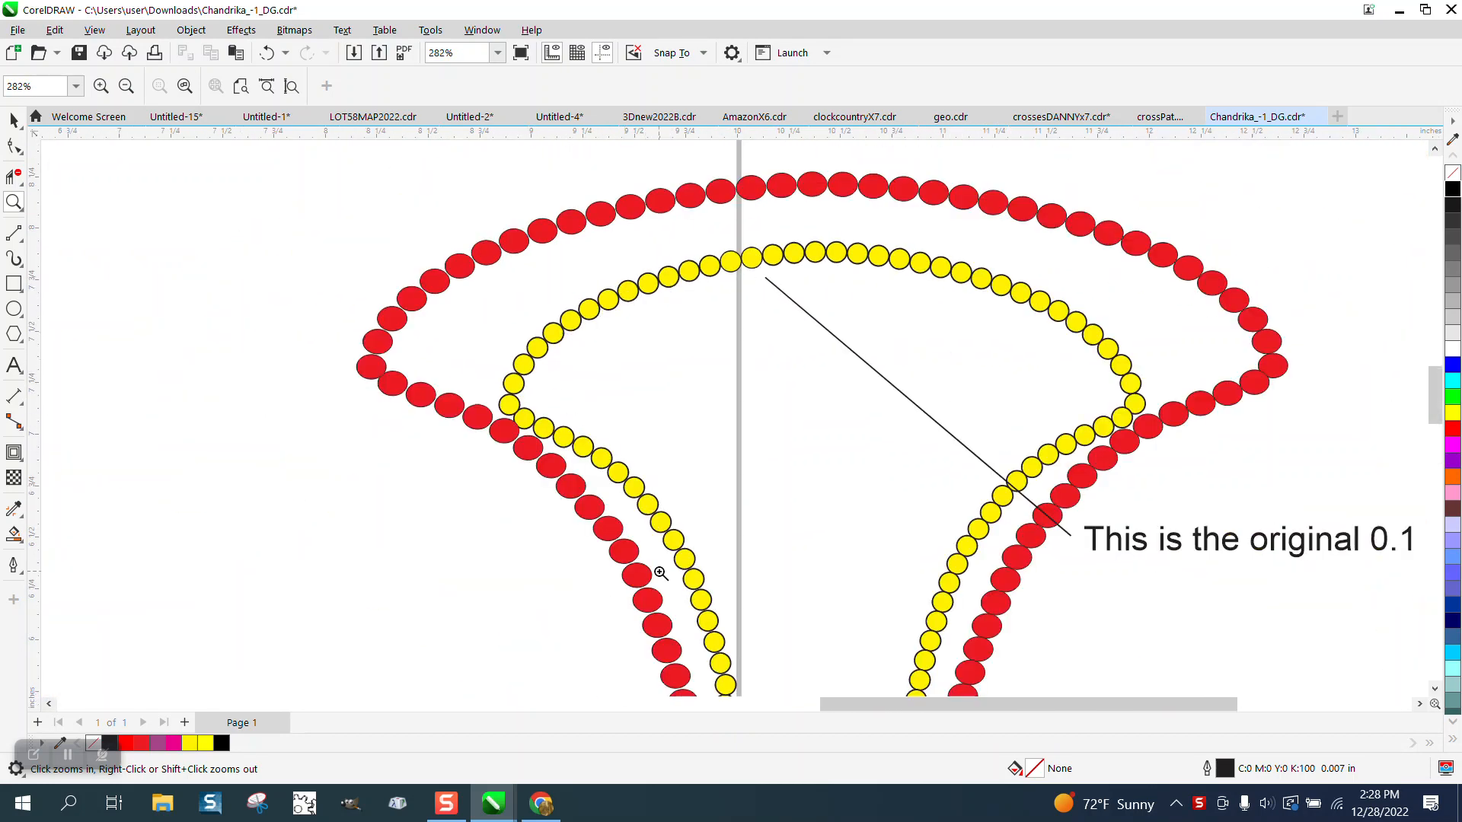
pyautogui.moveTo(705, 298)
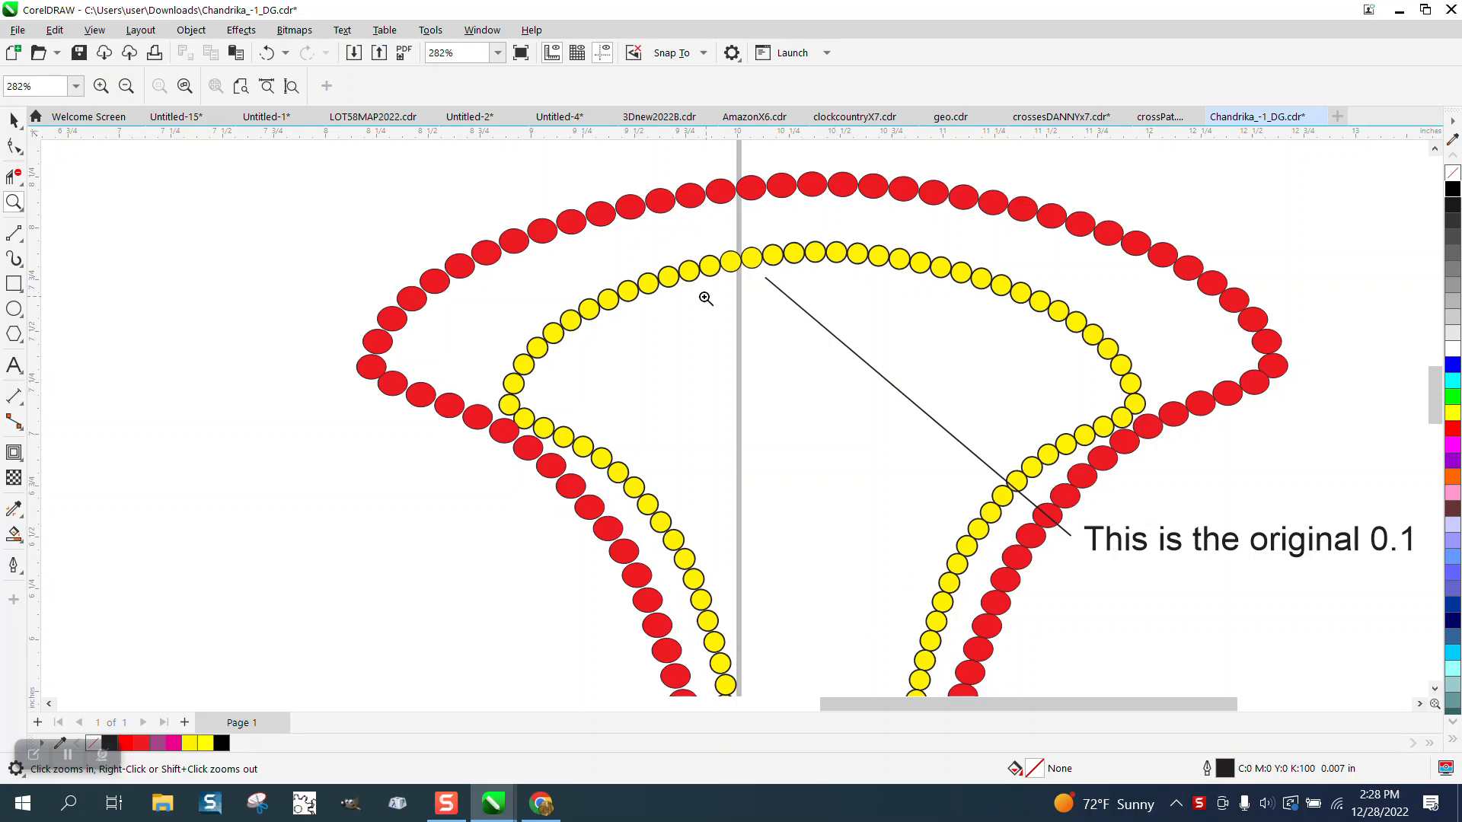
pyautogui.moveTo(746, 180)
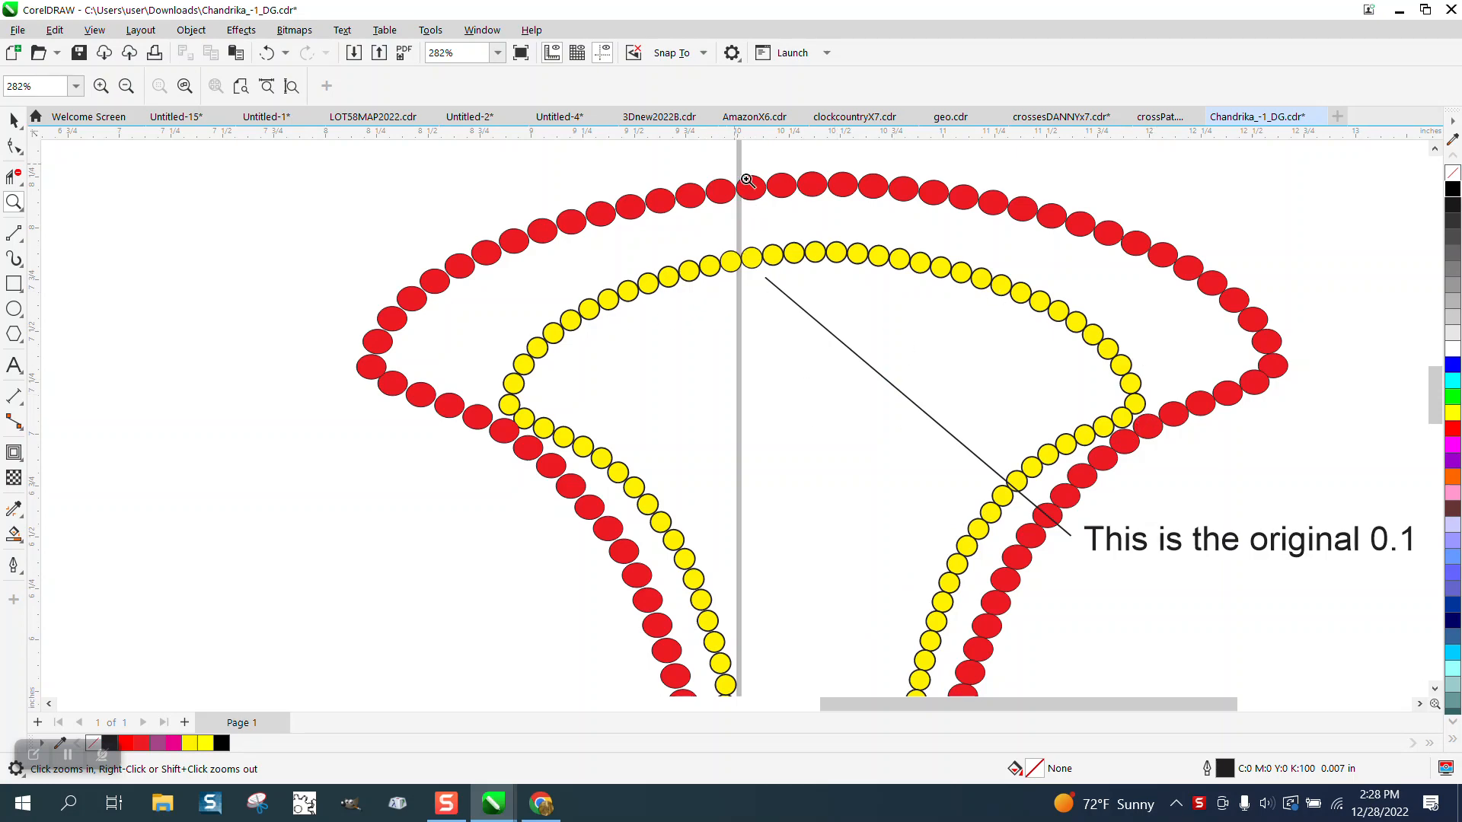
pyautogui.click(746, 180)
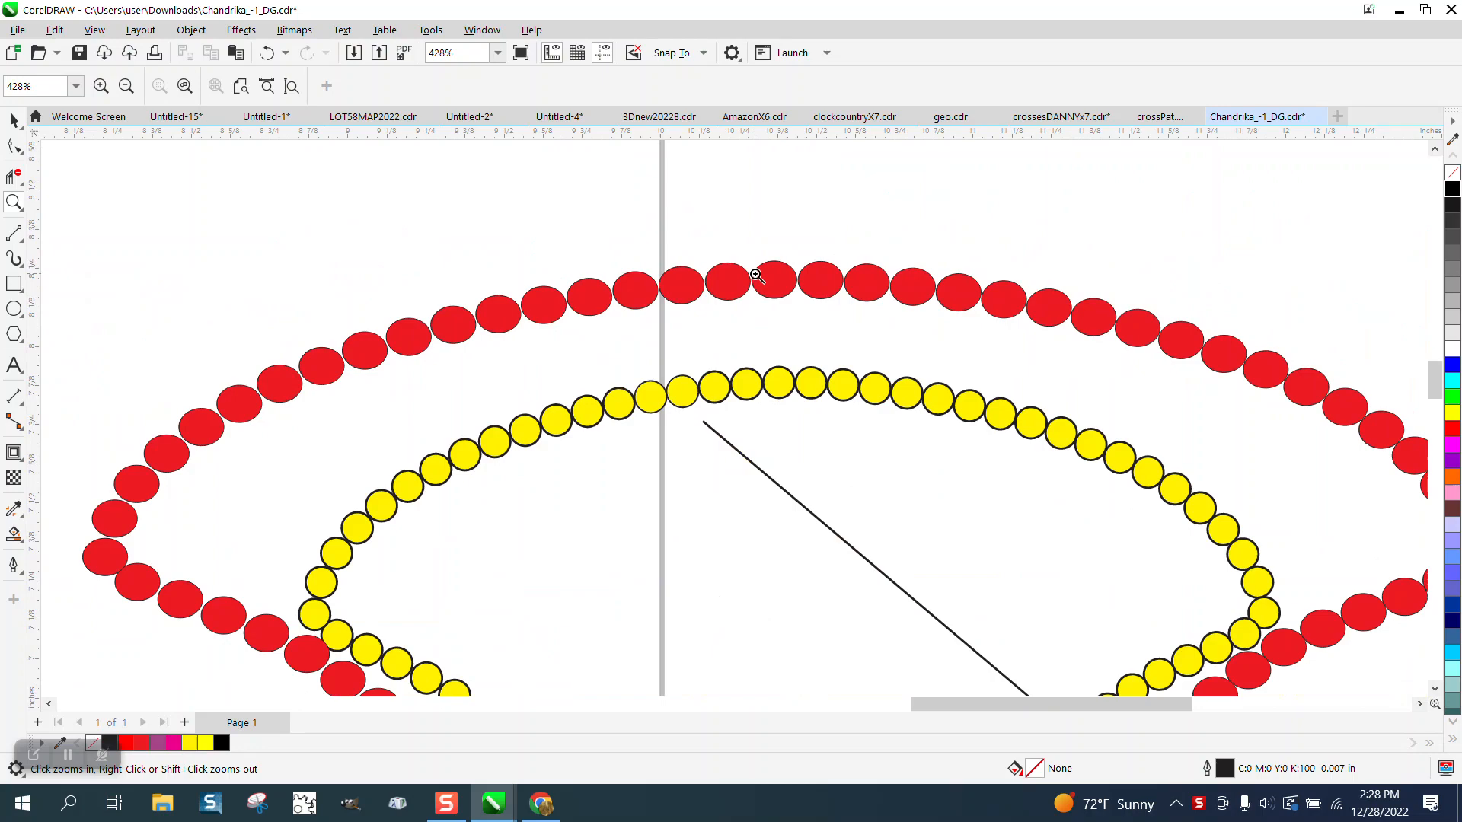
pyautogui.rightClick(755, 276)
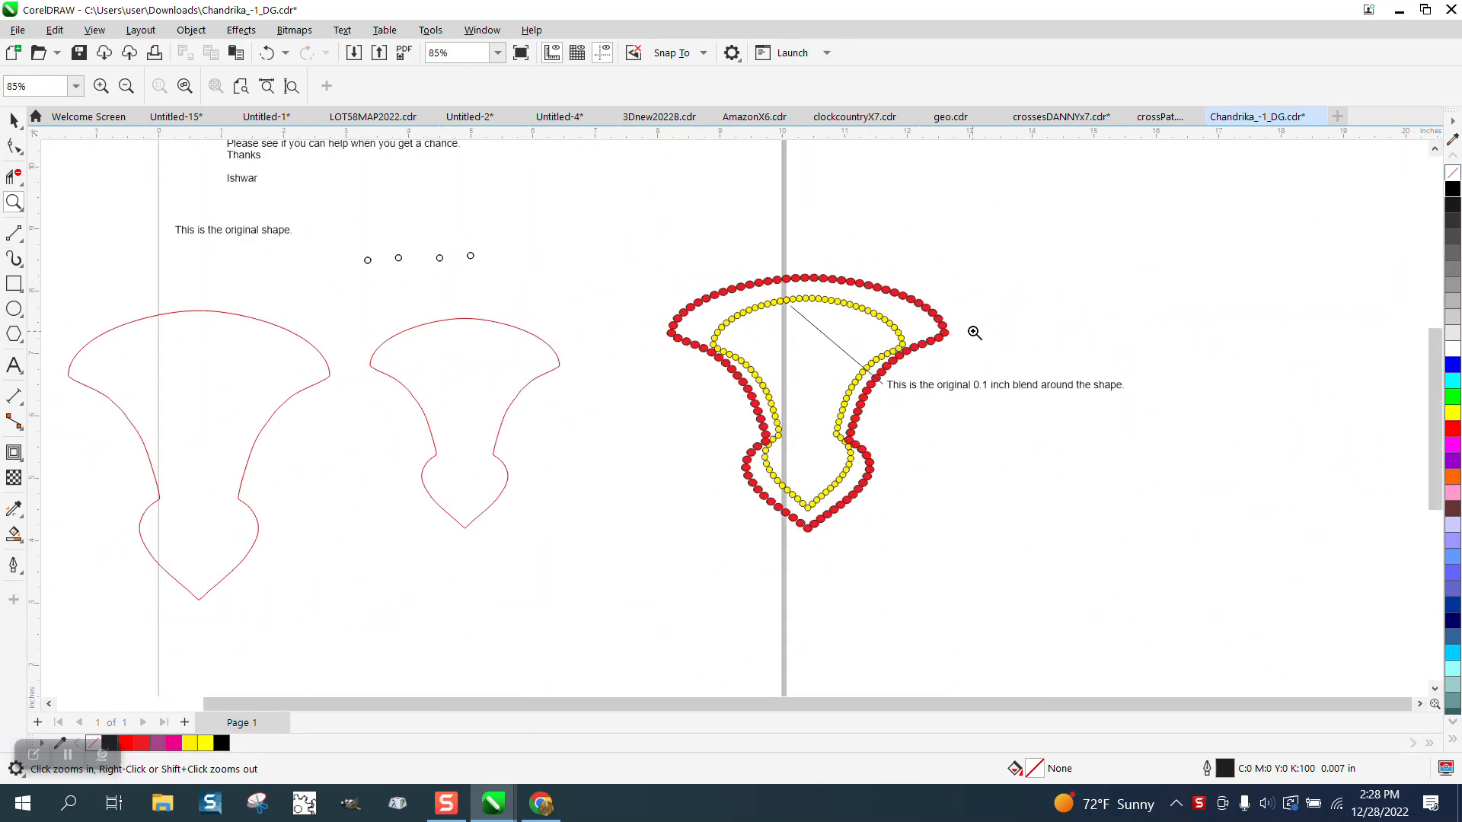
pyautogui.click(974, 333)
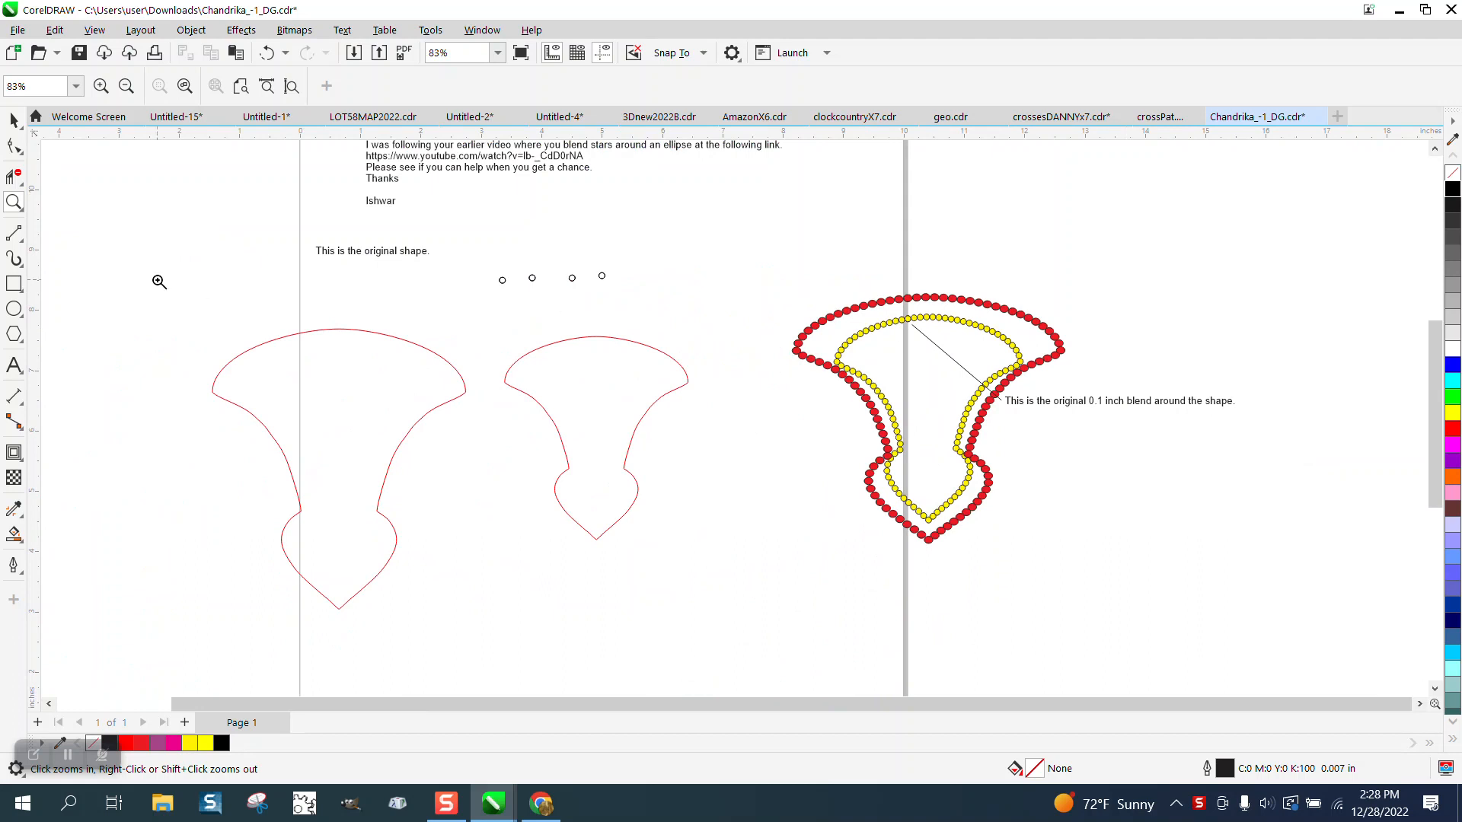
# - Select each red curve with the Pick tool and read its length in the Curve properties (10.49728 in, 14.48848 in)
pyautogui.click(14, 120)
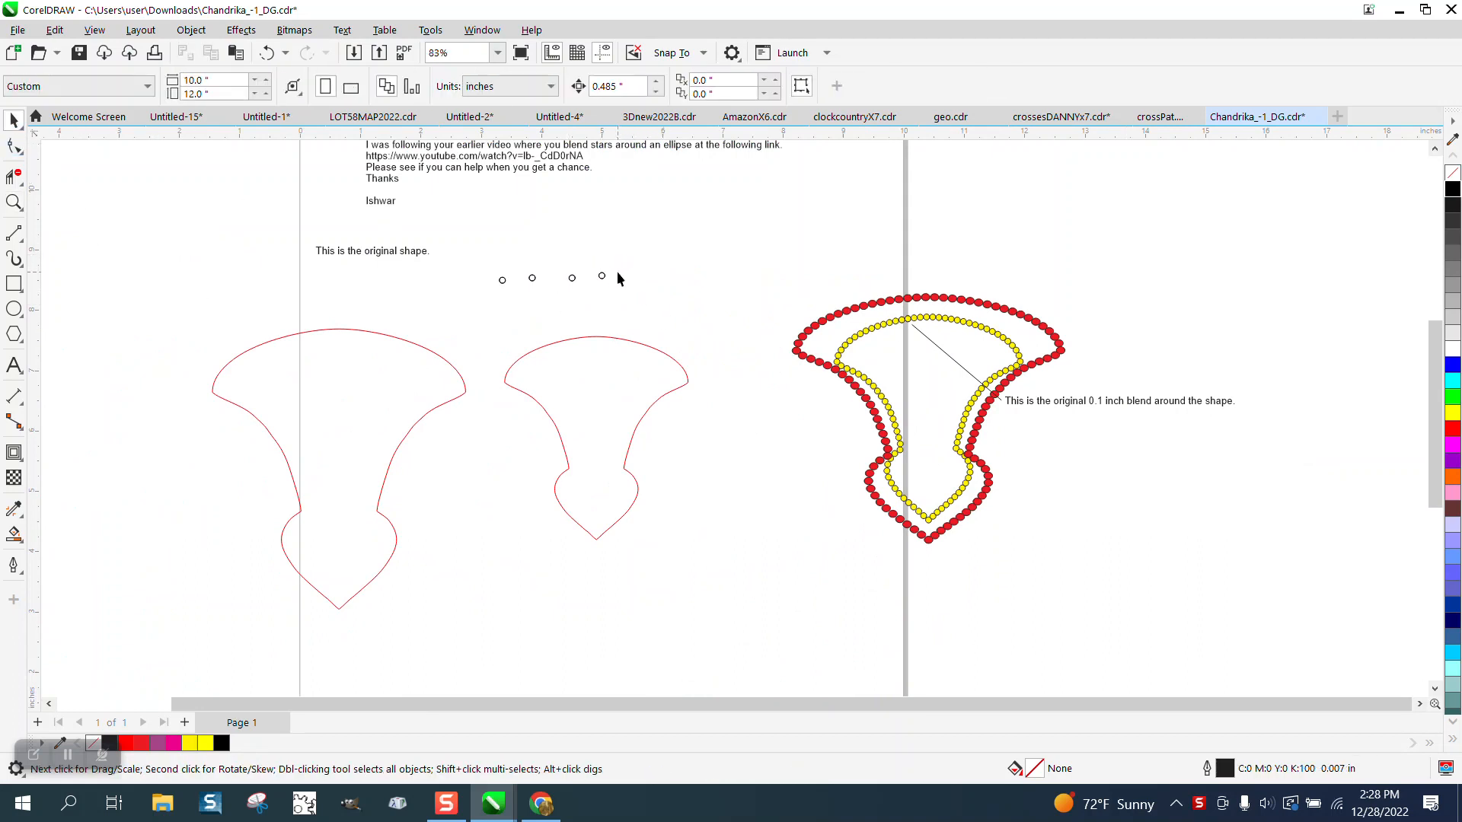
pyautogui.click(602, 277)
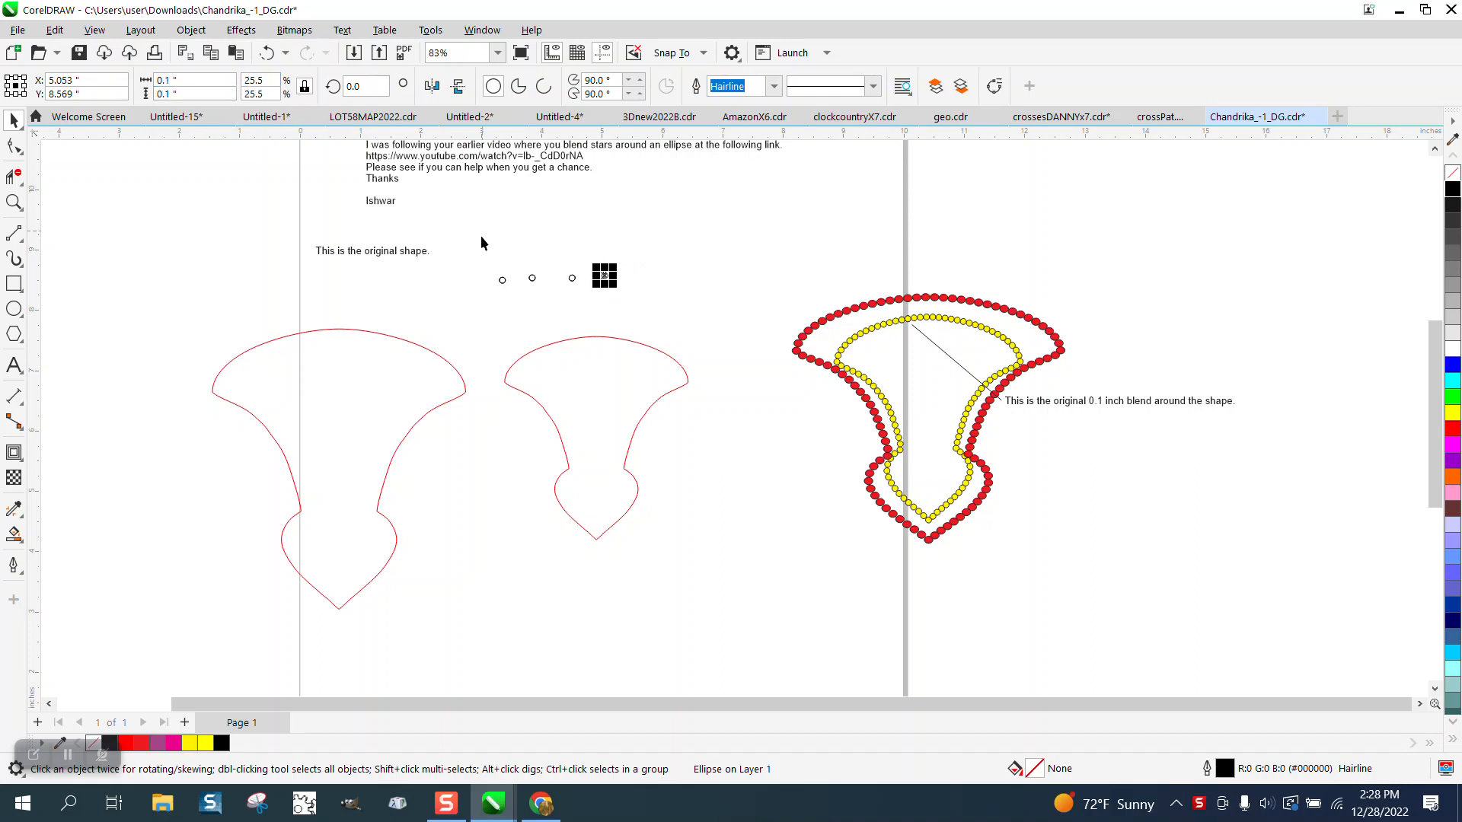
pyautogui.click(596, 439)
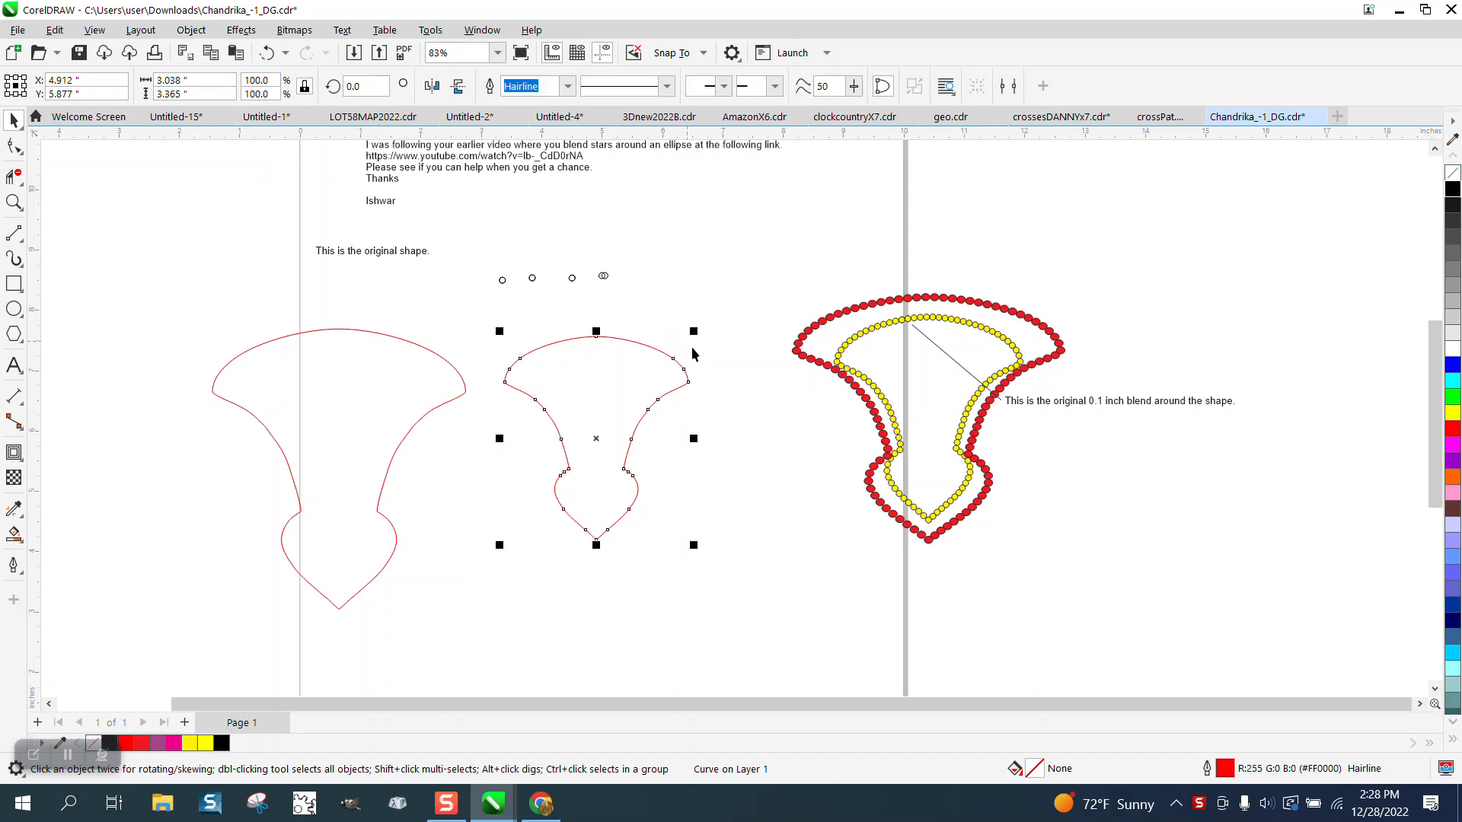
pyautogui.click(482, 31)
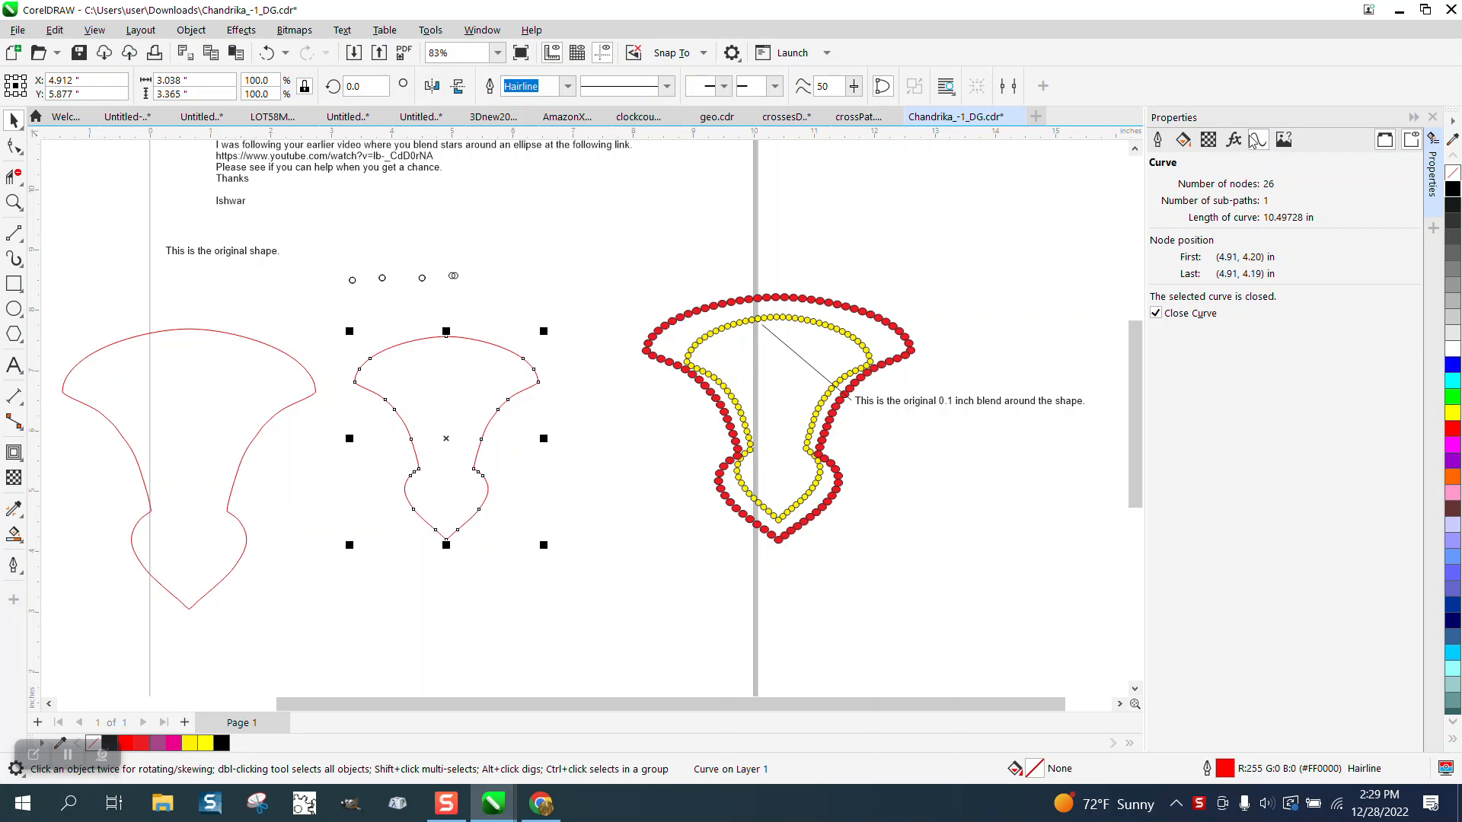
pyautogui.moveTo(1314, 238)
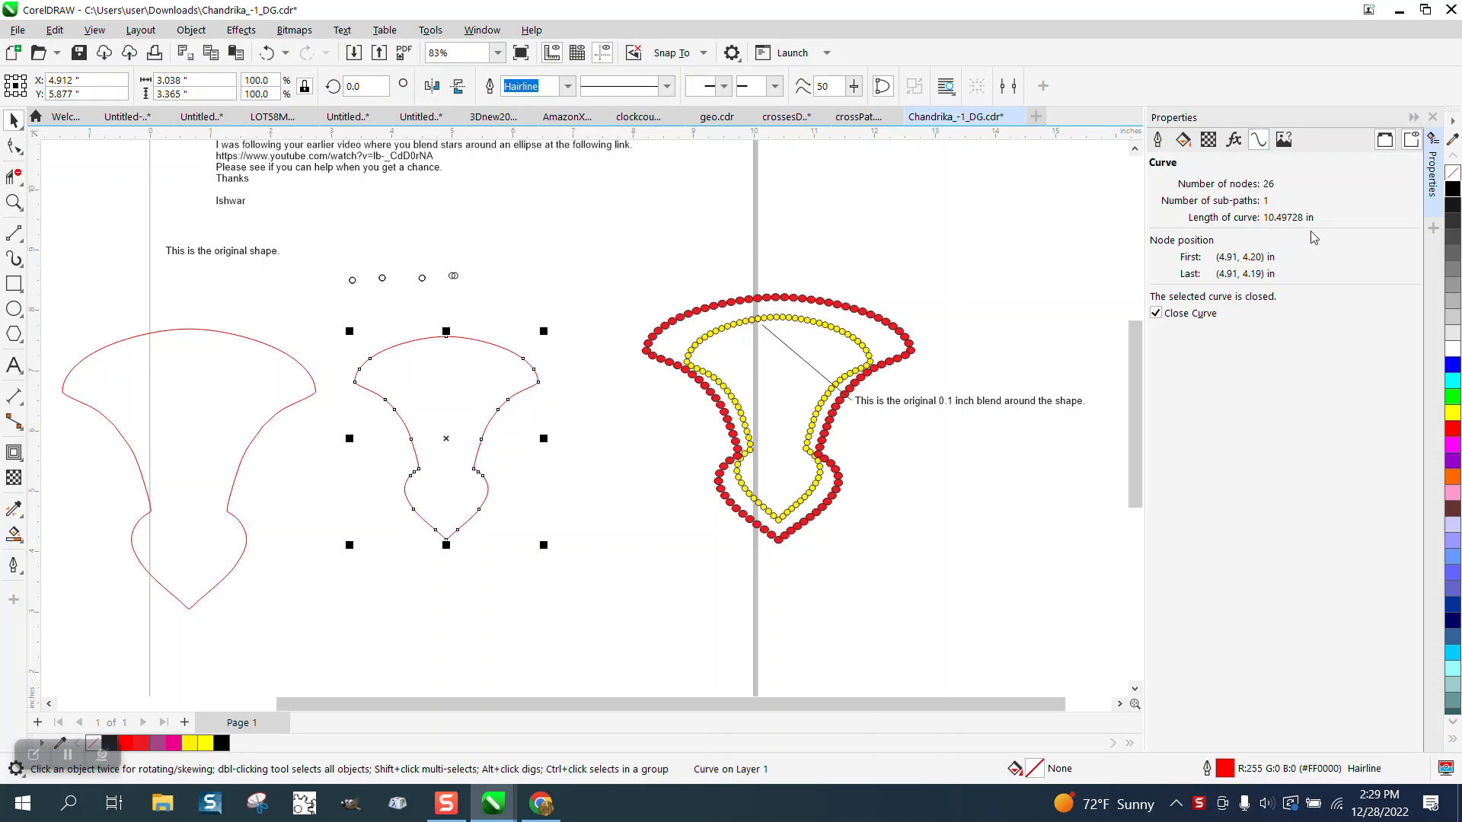
pyautogui.moveTo(1277, 218)
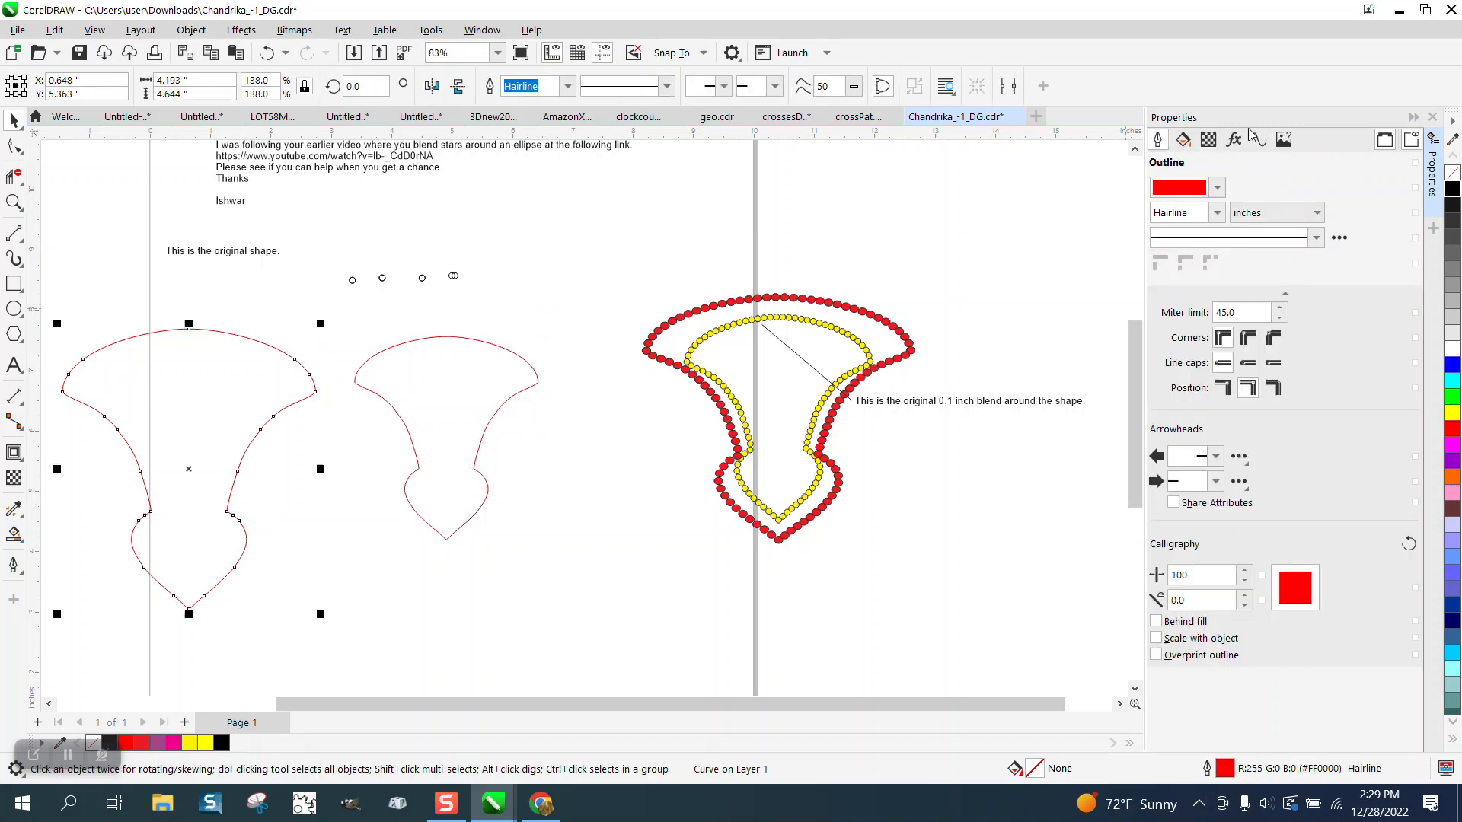
pyautogui.click(1258, 139)
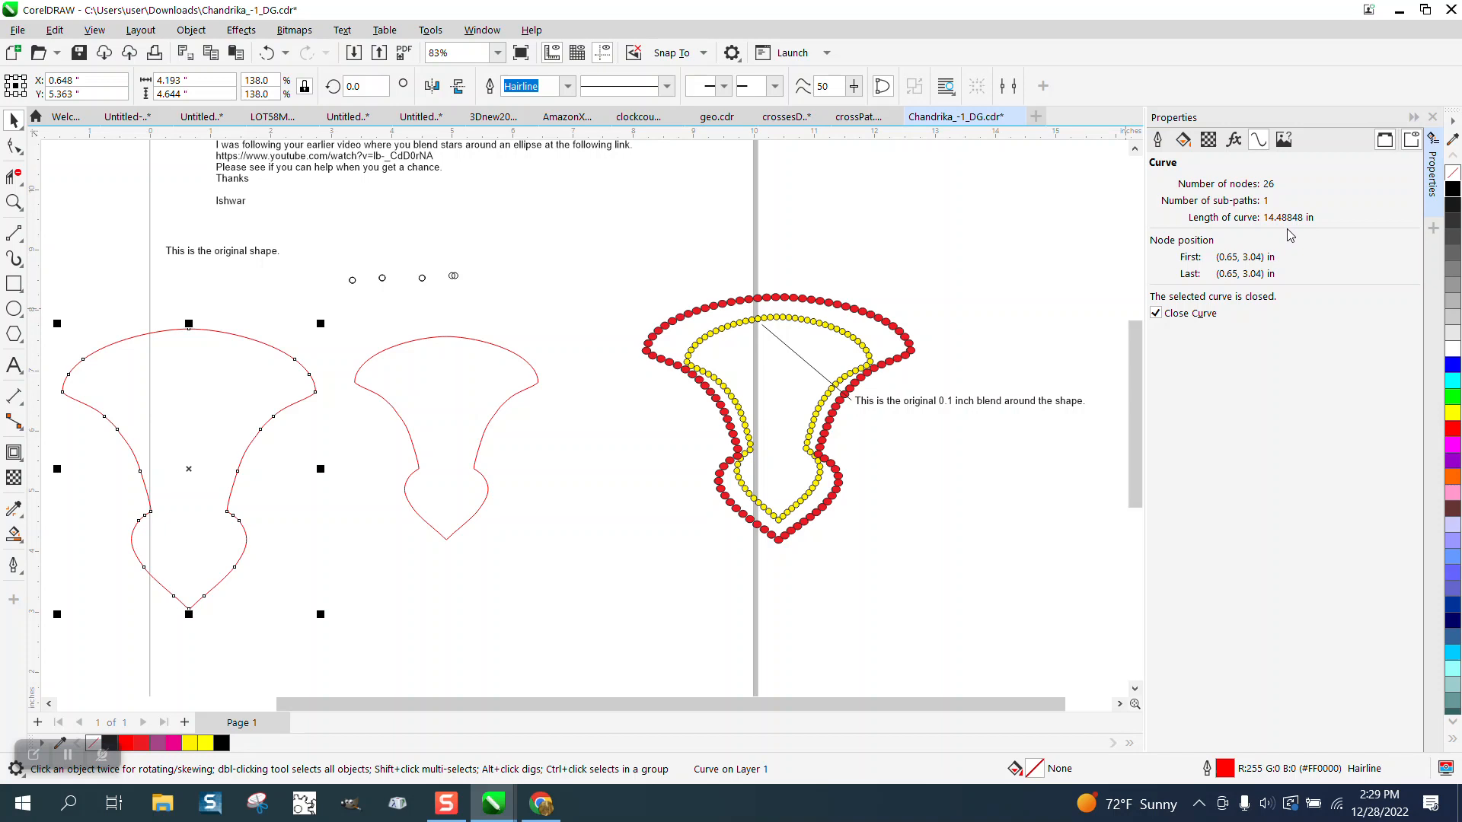
pyautogui.moveTo(339, 247)
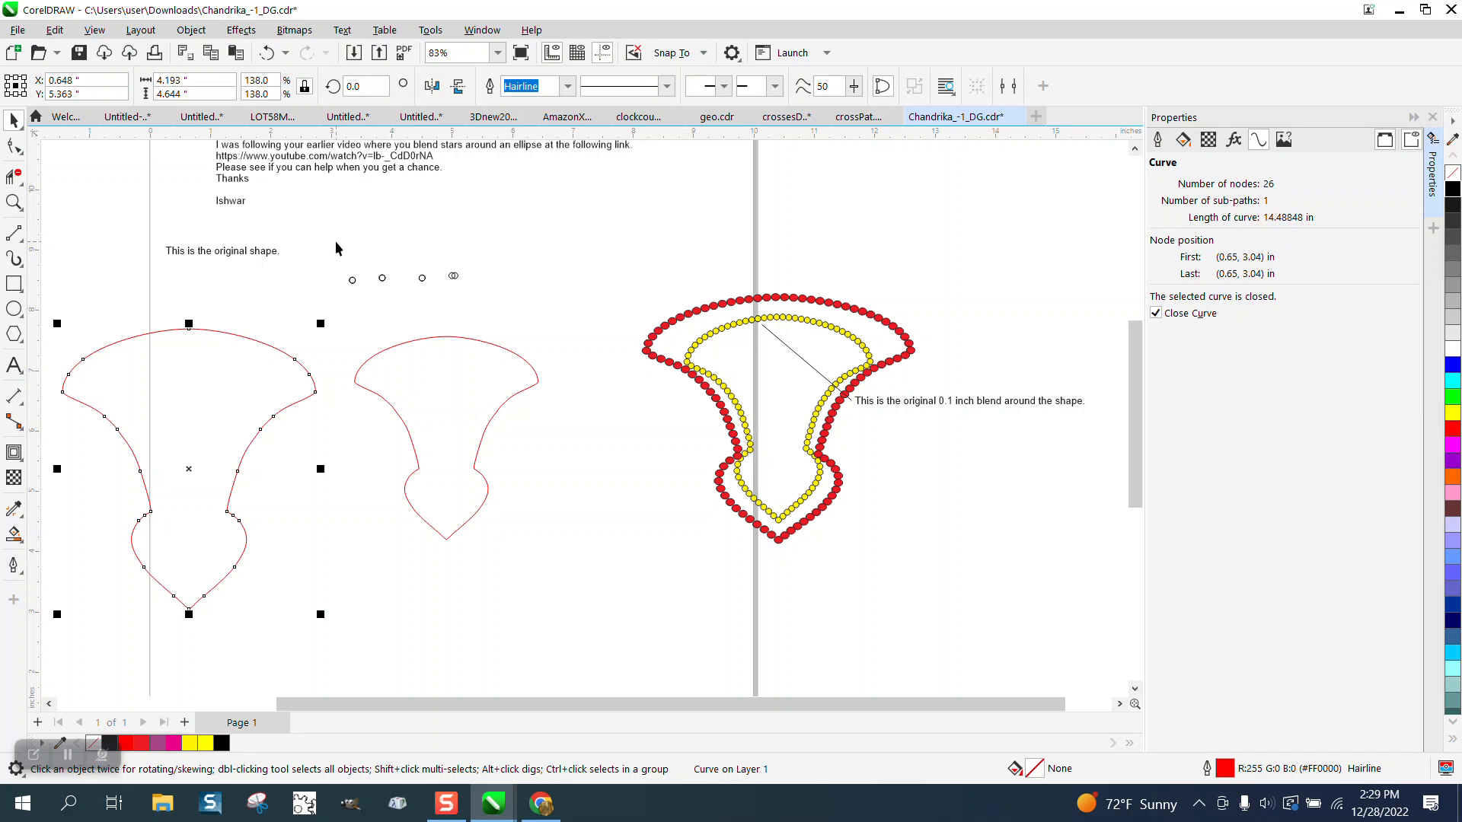
pyautogui.tripleClick(259, 79)
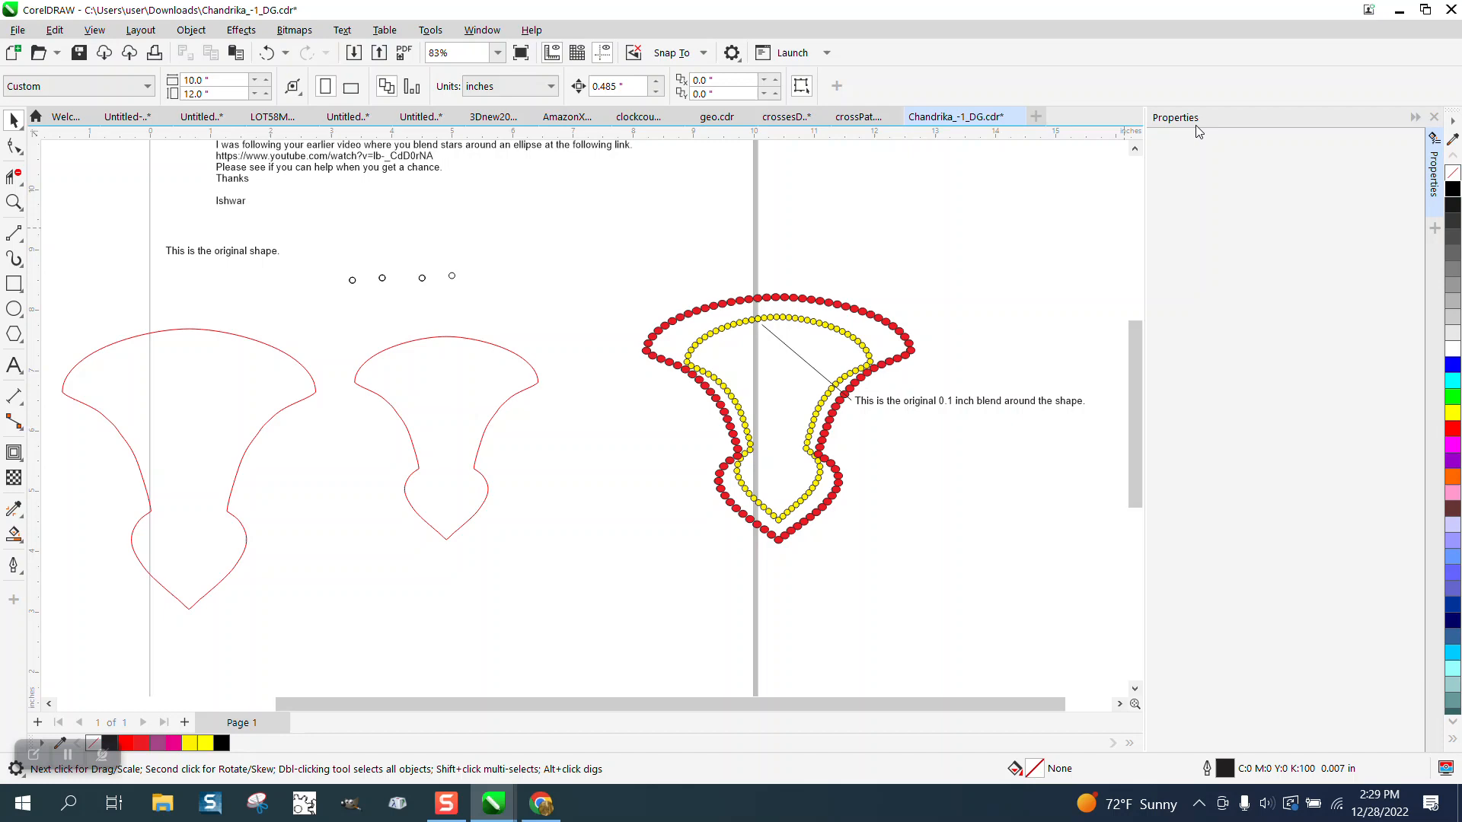
# - Select the small-circle blend, zoom in, and compute 10.5 ÷ 0.1 = 105 in Calculator
pyautogui.click(241, 30)
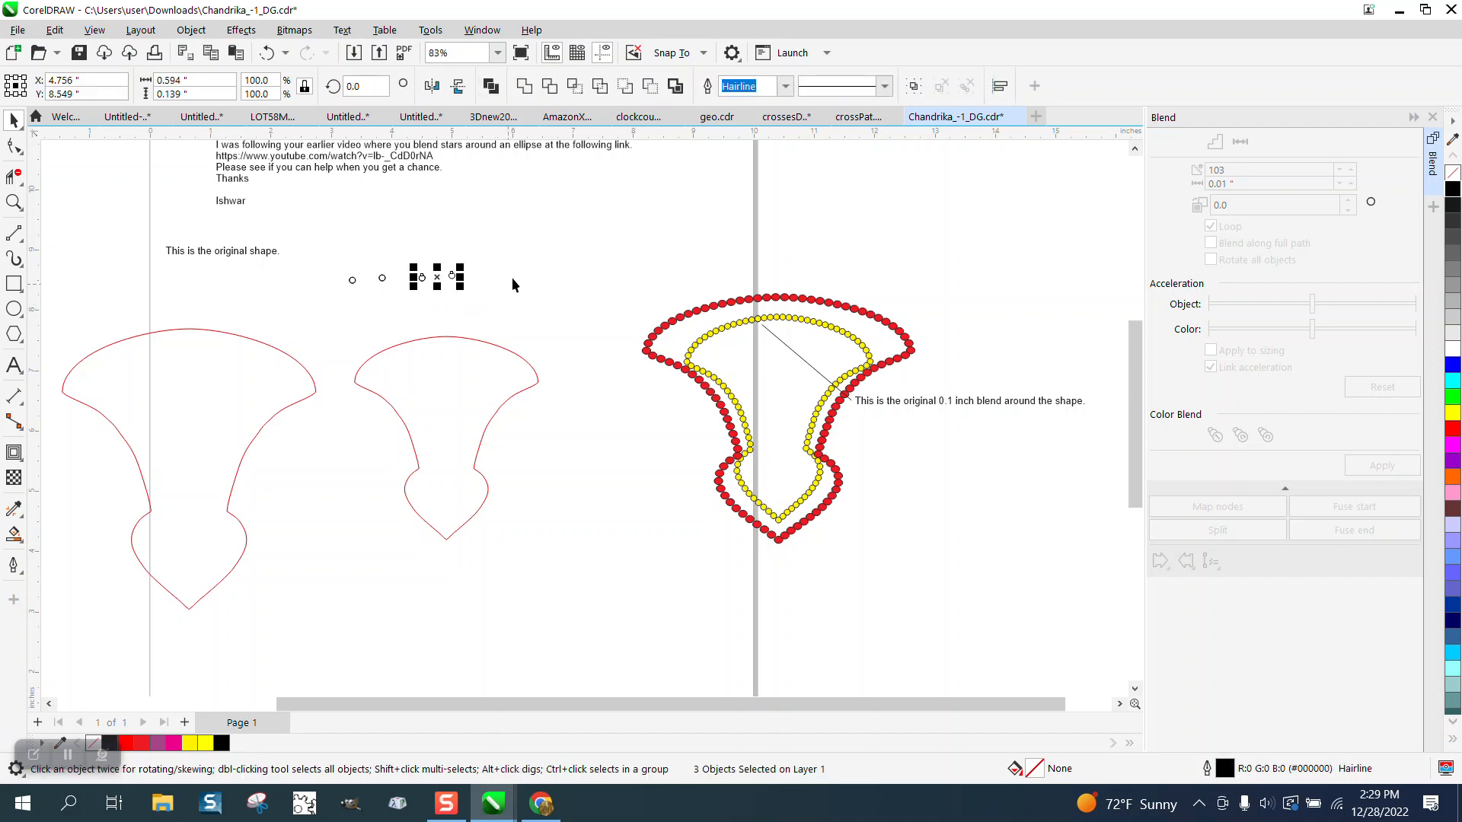
pyautogui.click(15, 203)
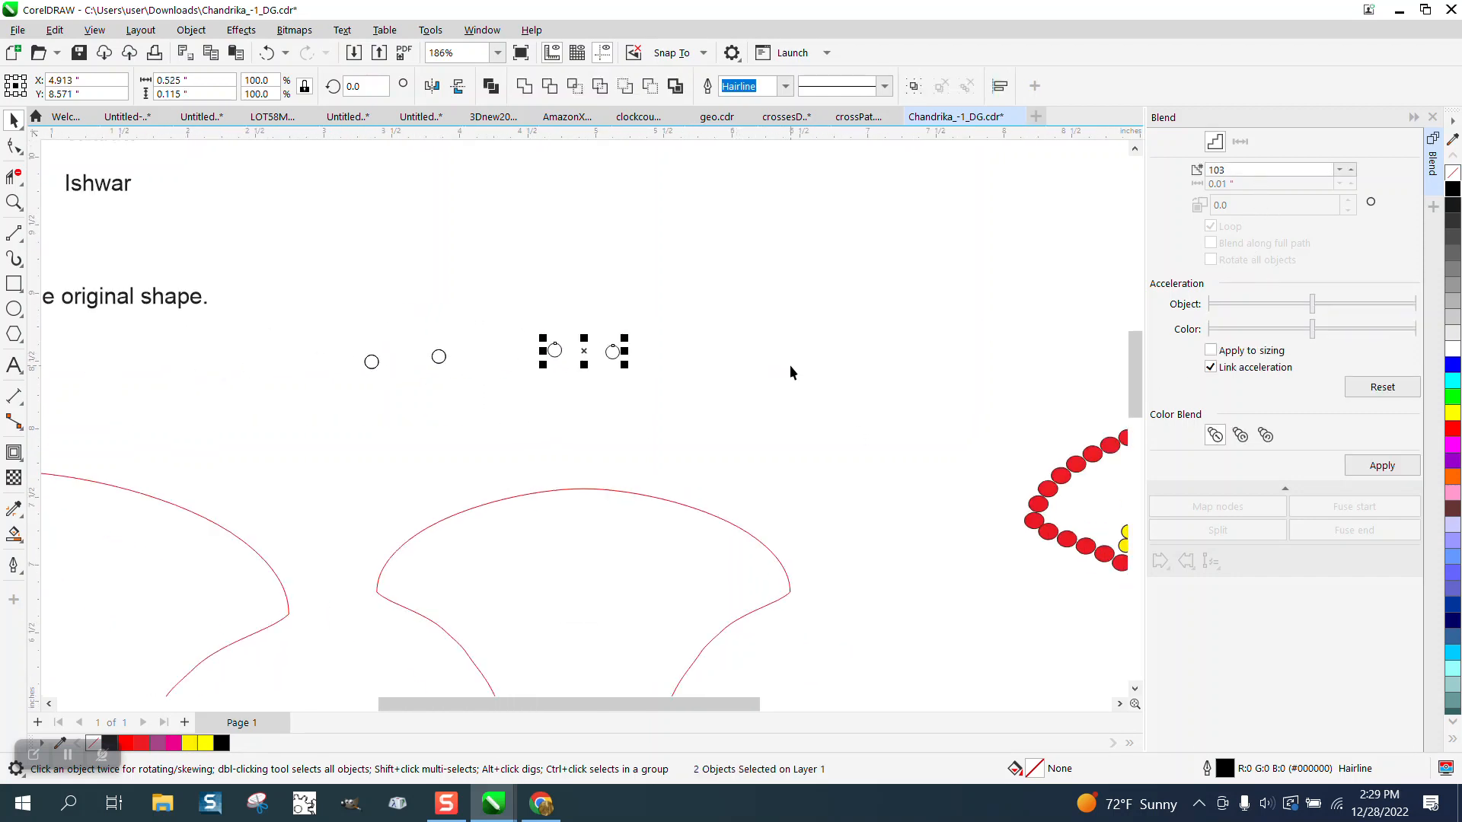
pyautogui.click(588, 803)
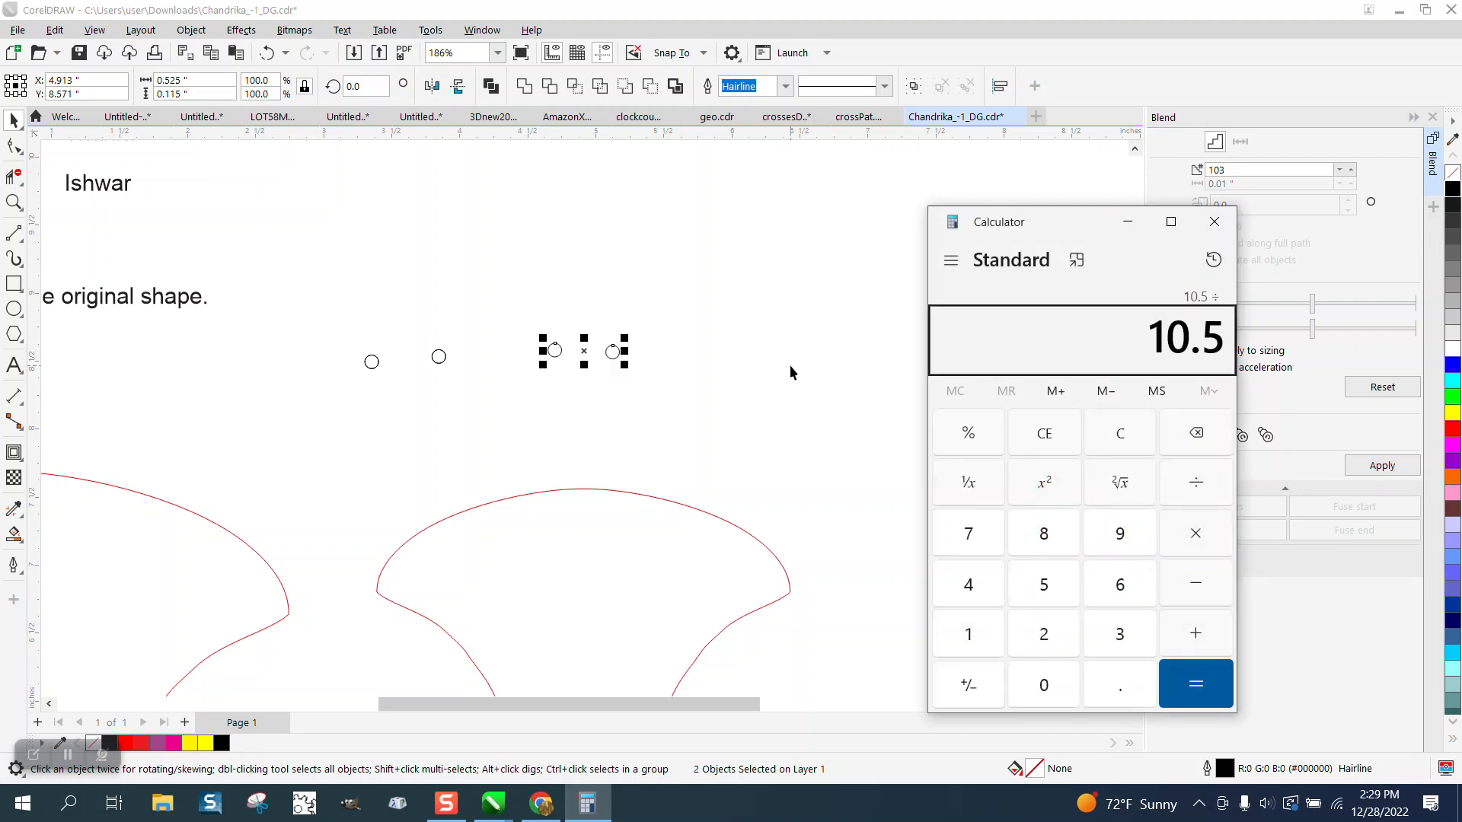
pyautogui.click(1196, 684)
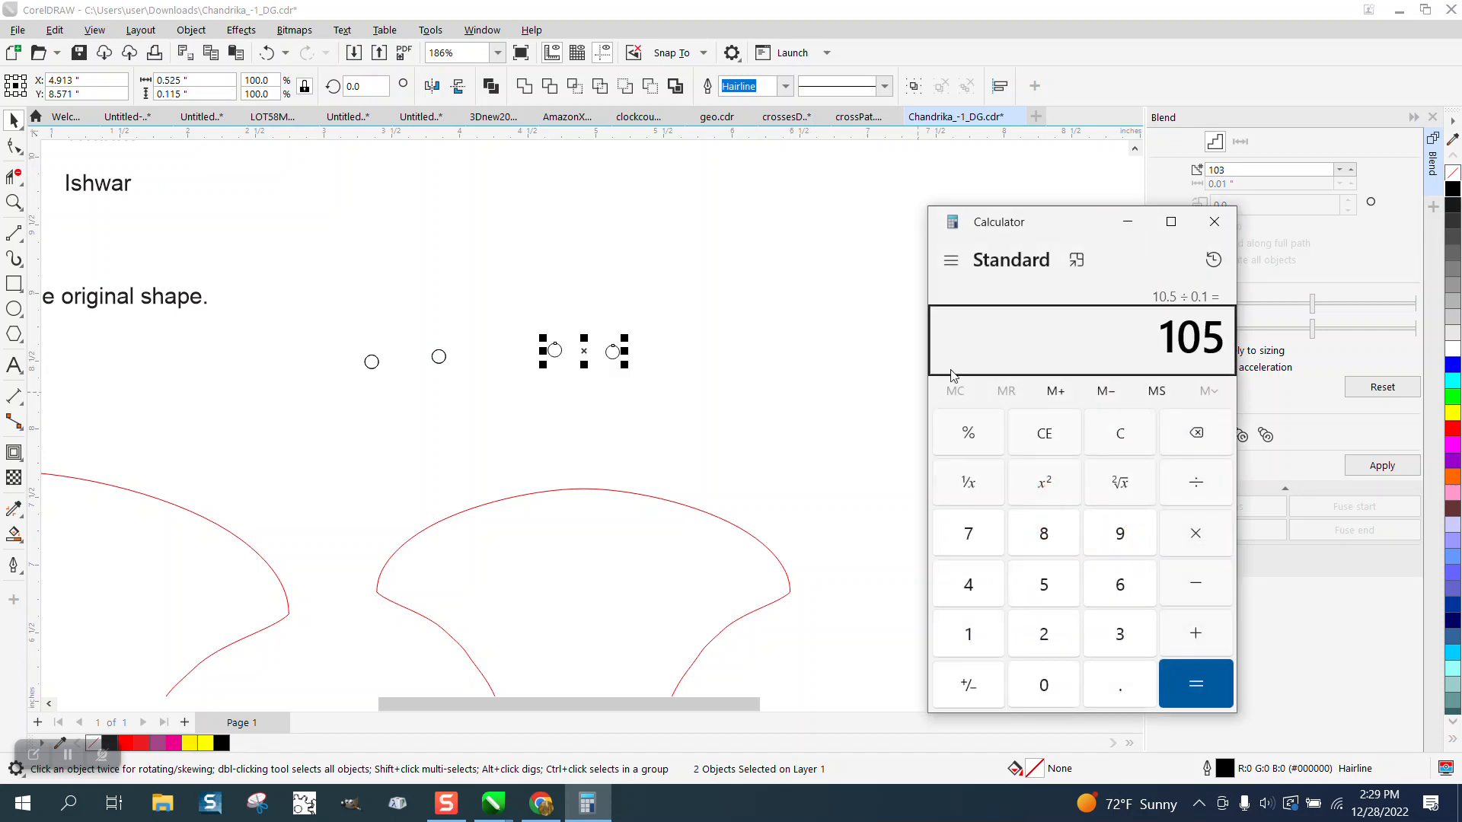
pyautogui.click(1214, 223)
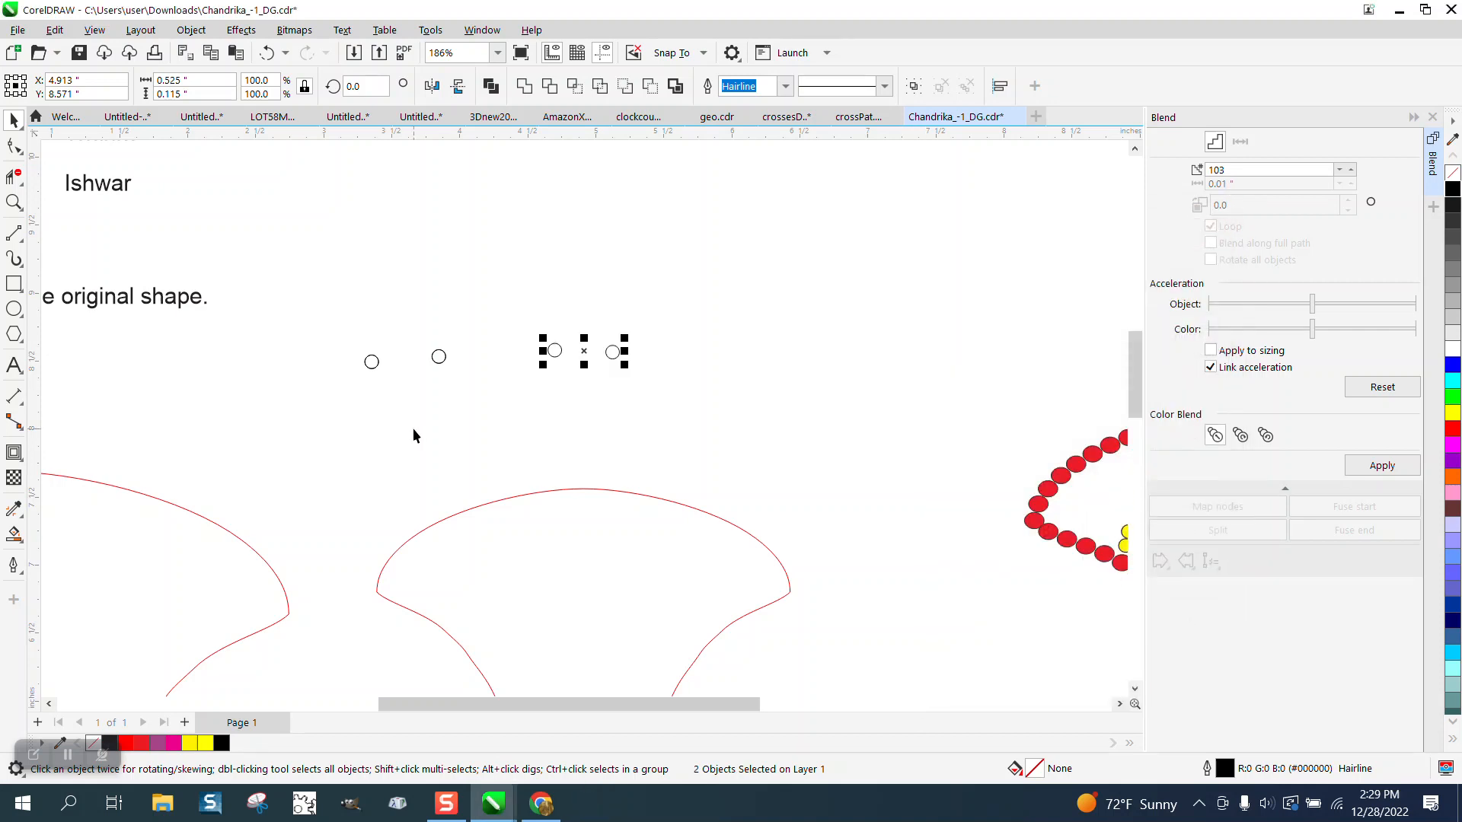
pyautogui.moveTo(1177, 180)
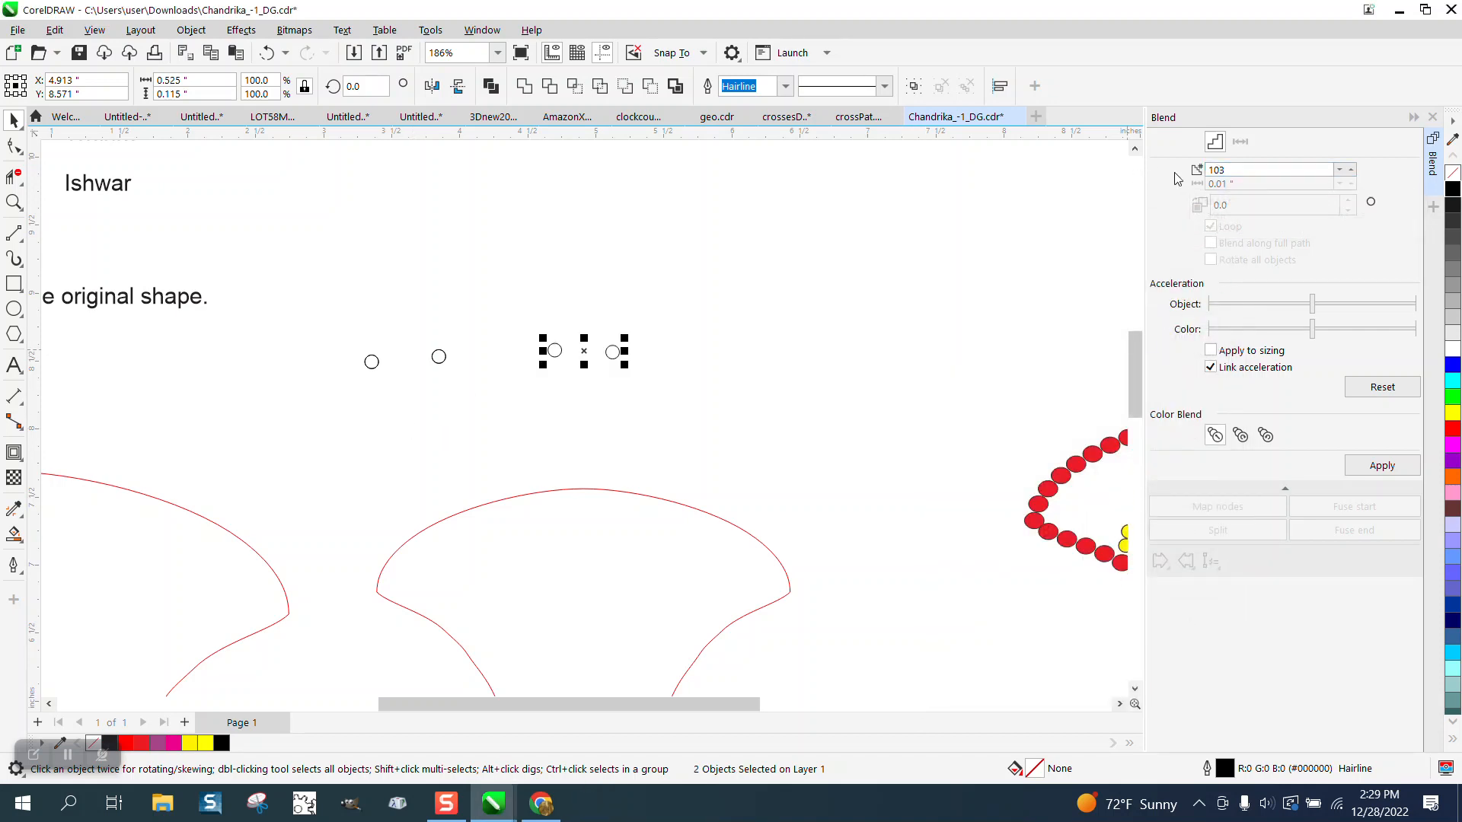
pyautogui.moveTo(1382, 184)
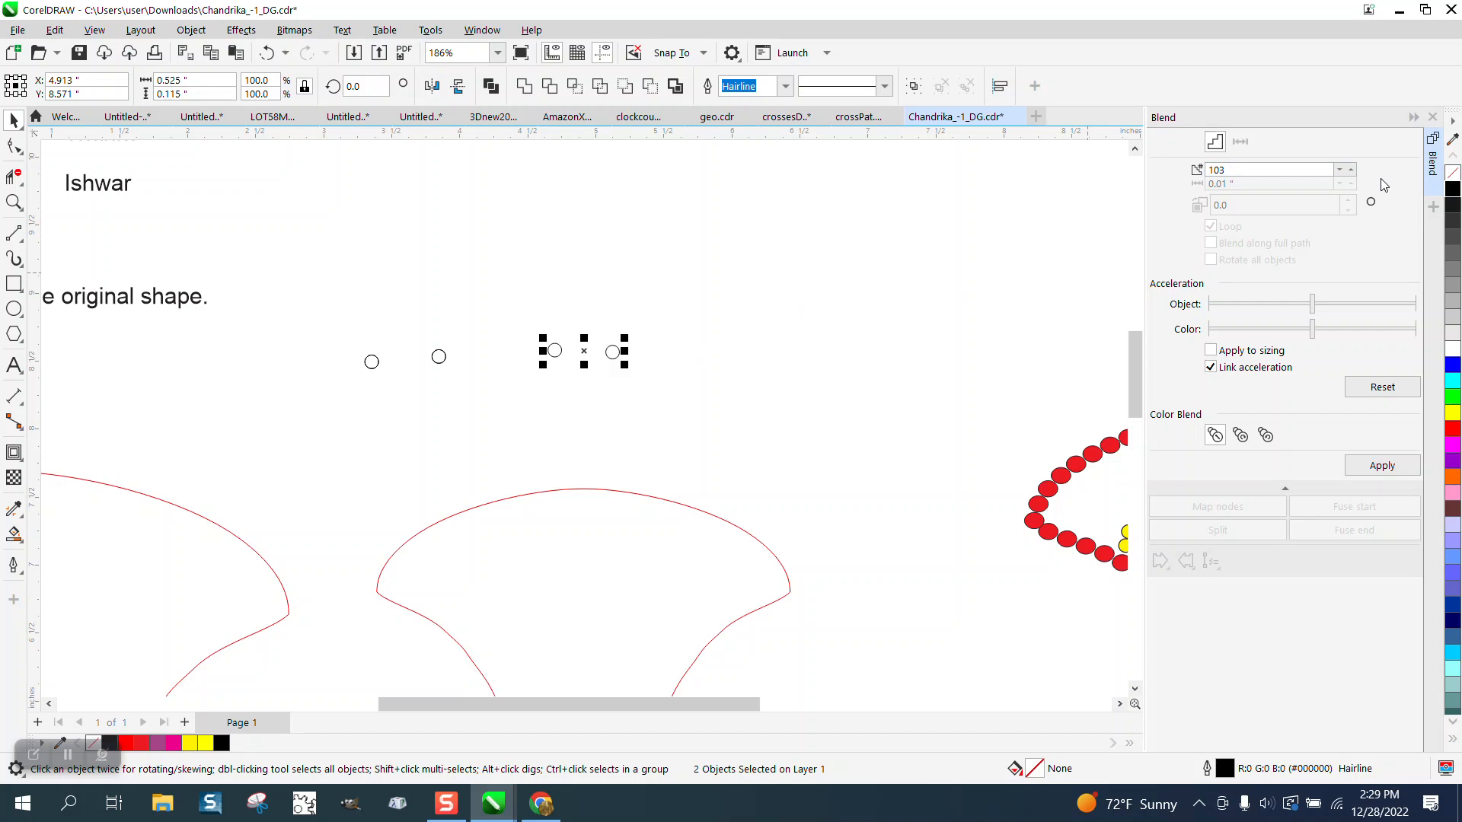
pyautogui.moveTo(649, 315)
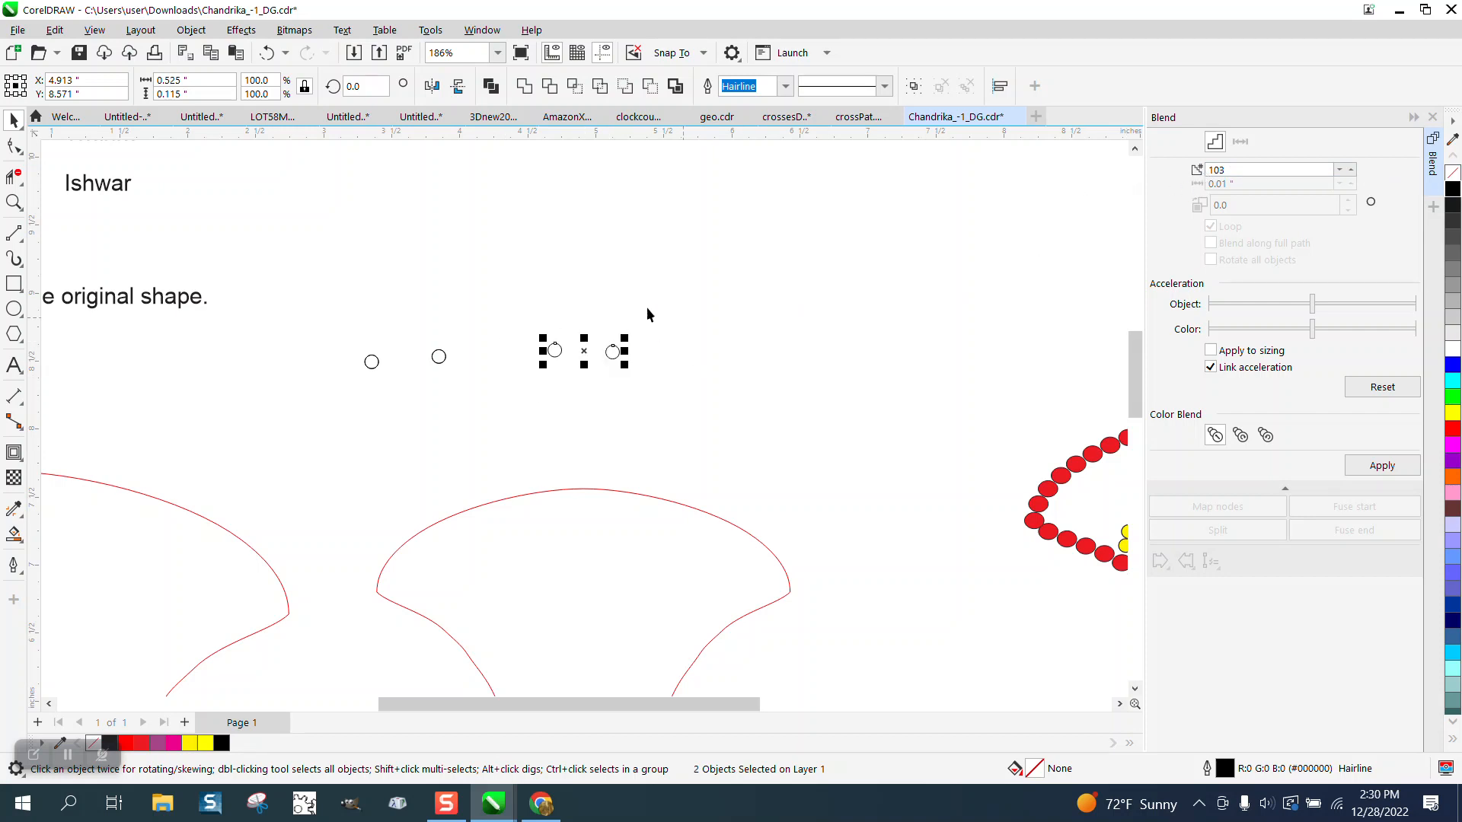
# - Apply a 103-step blend to the circles and spread it along the smaller red curve's full path via New Path
pyautogui.click(1269, 169)
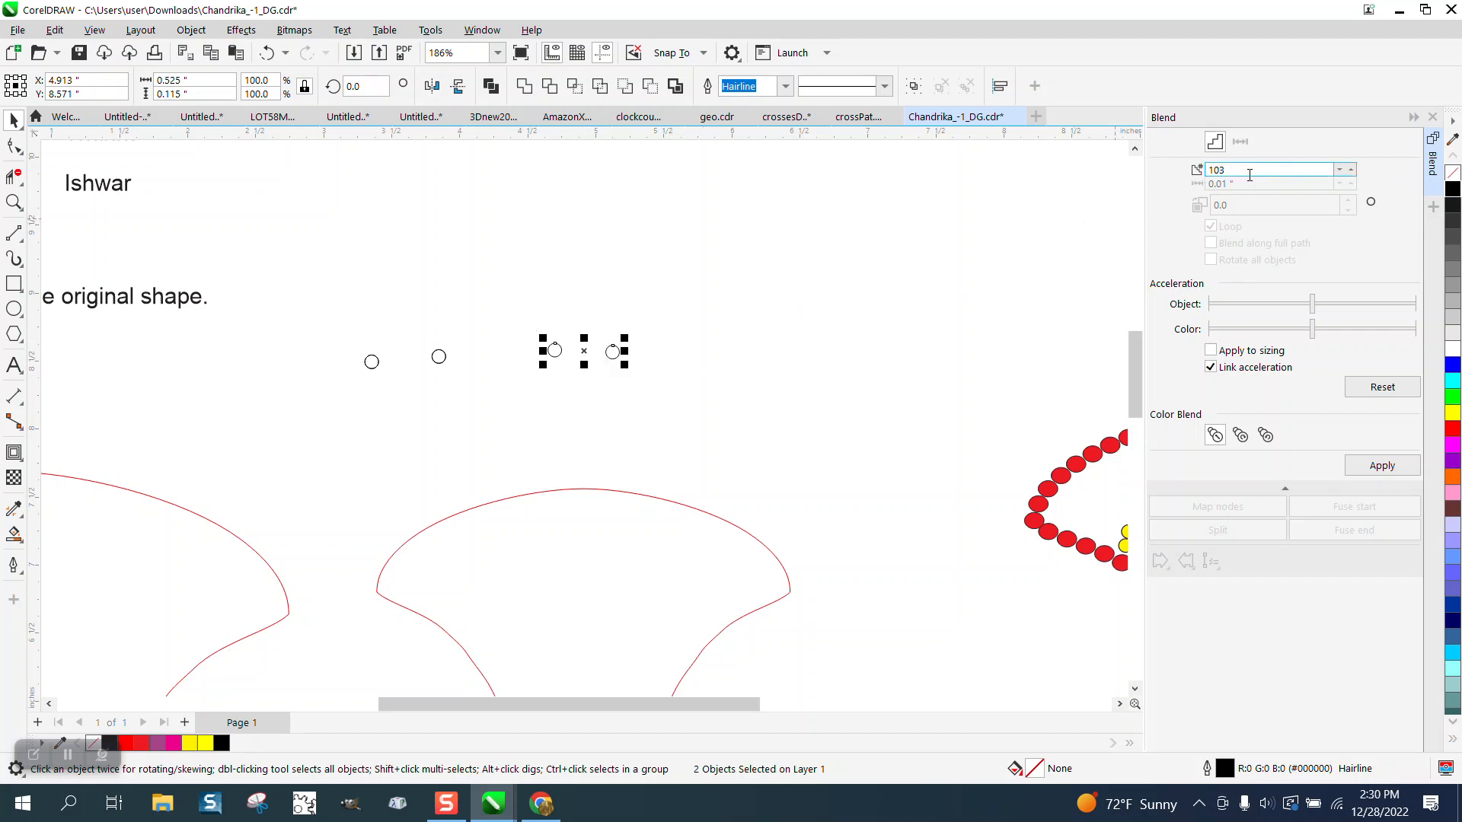
pyautogui.click(1381, 466)
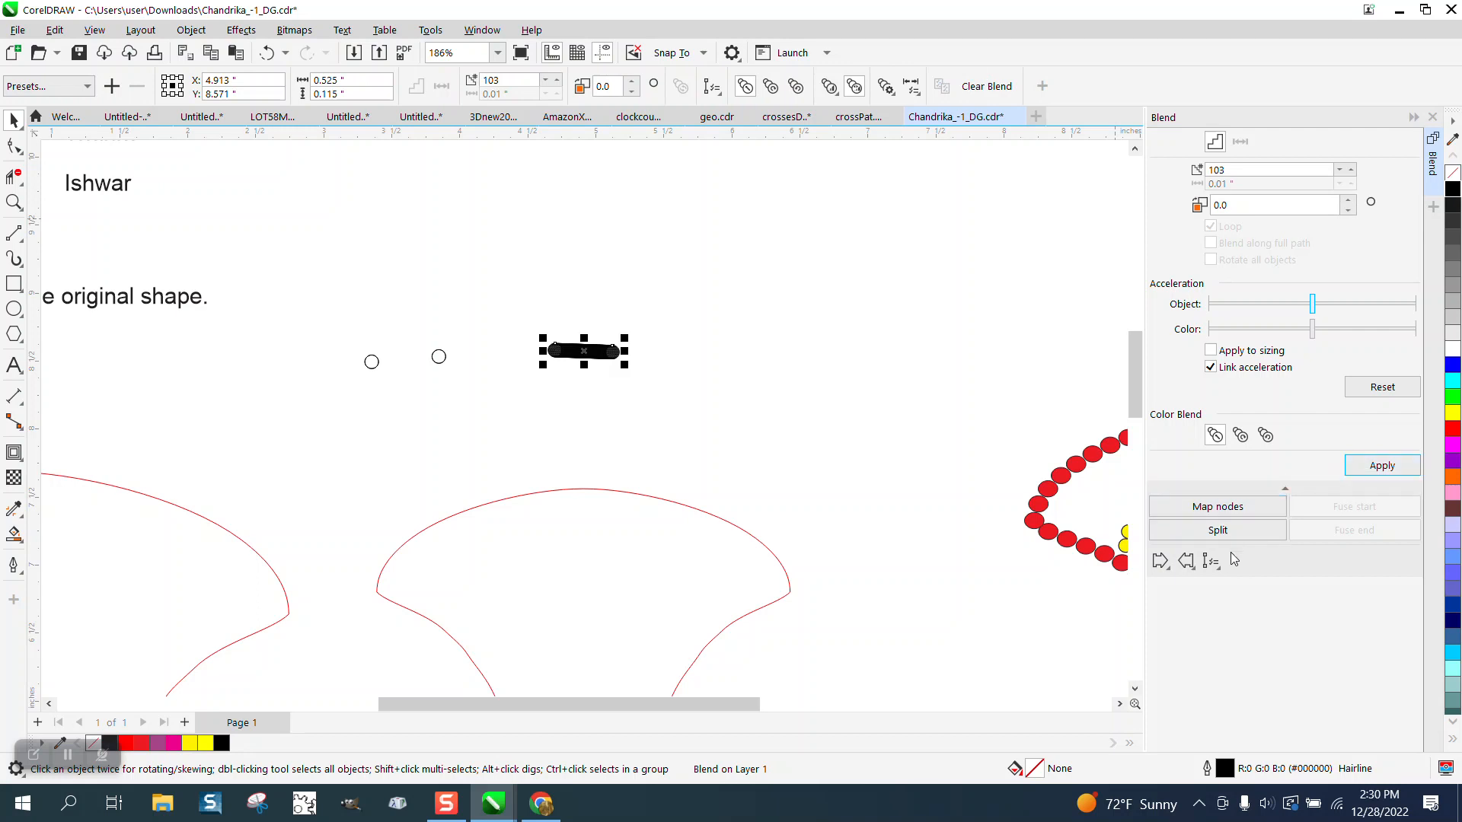
pyautogui.click(1211, 560)
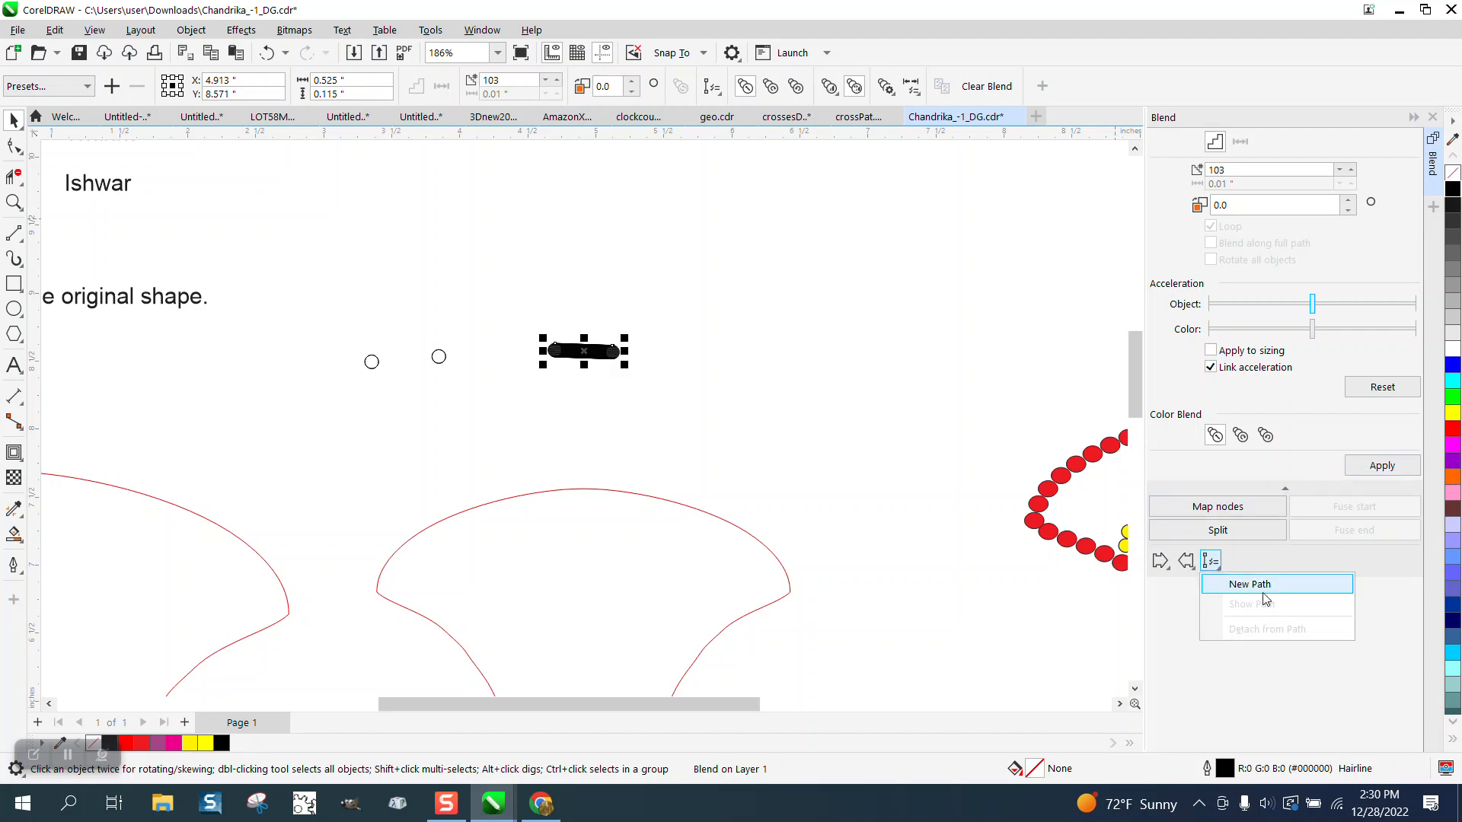
pyautogui.click(1248, 583)
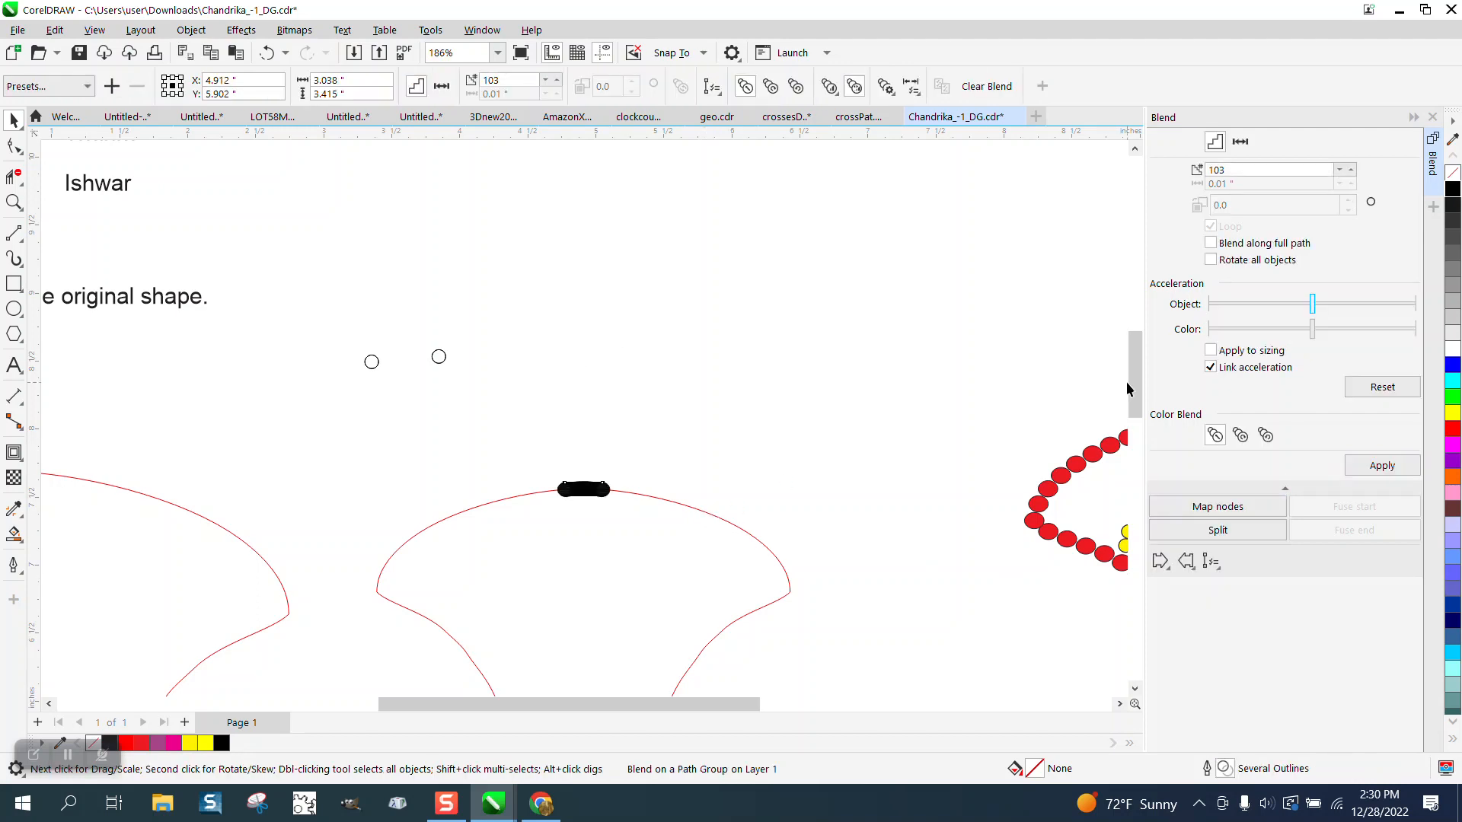
pyautogui.click(1211, 242)
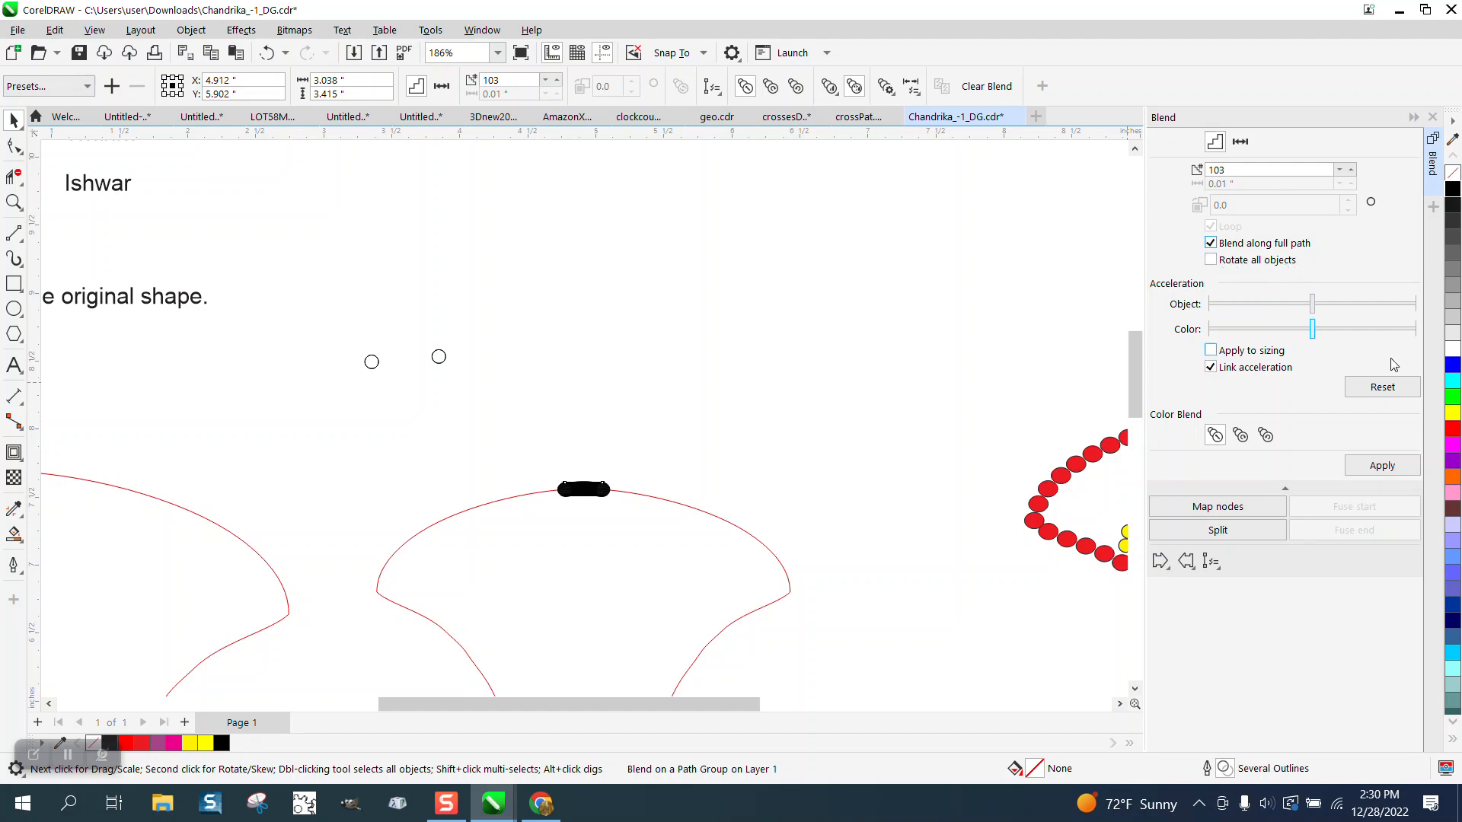
# - Zoom in to check the circle spacing, then back out to the whole shape
pyautogui.click(15, 202)
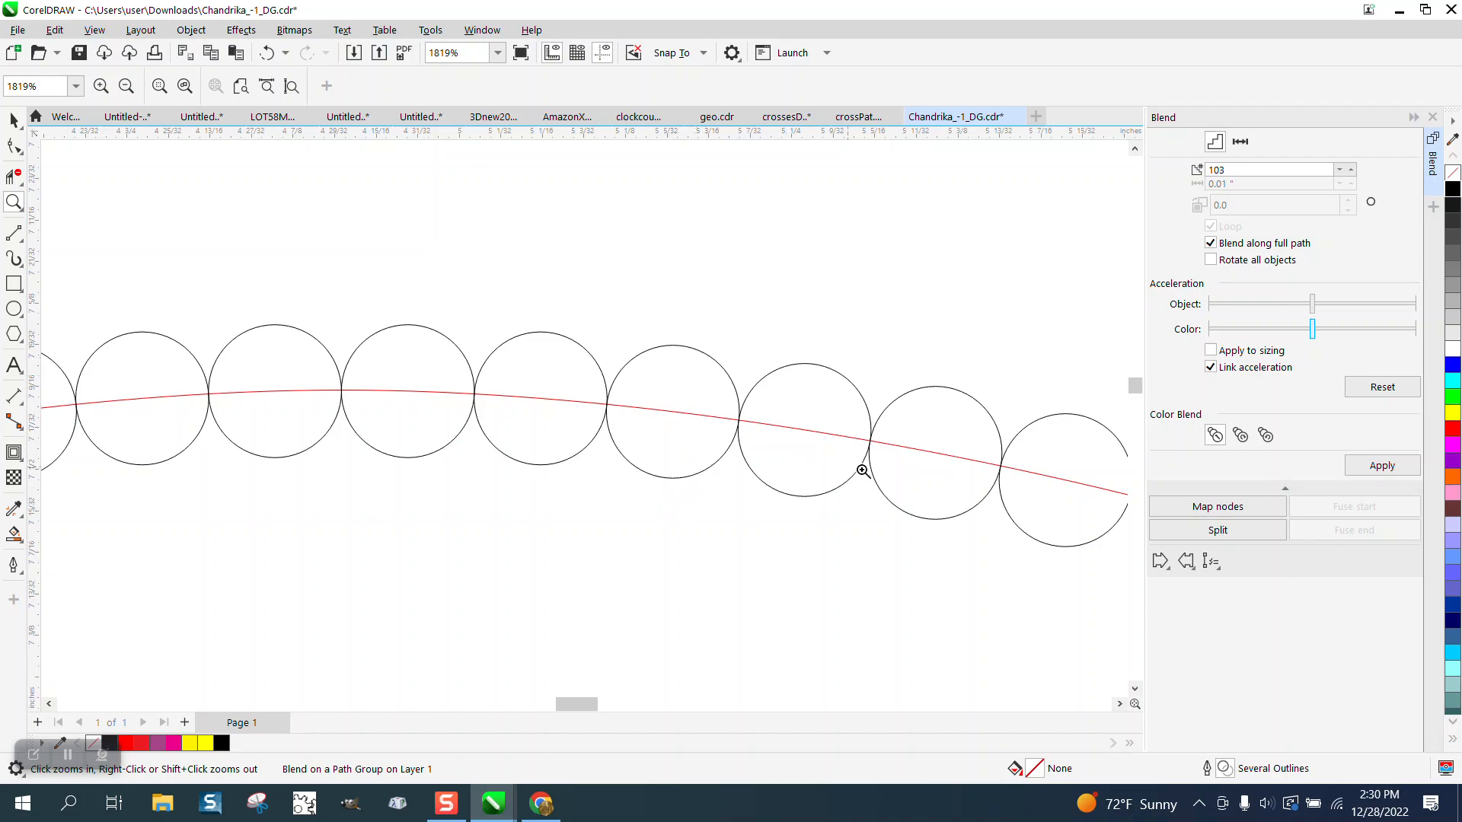
pyautogui.click(862, 471)
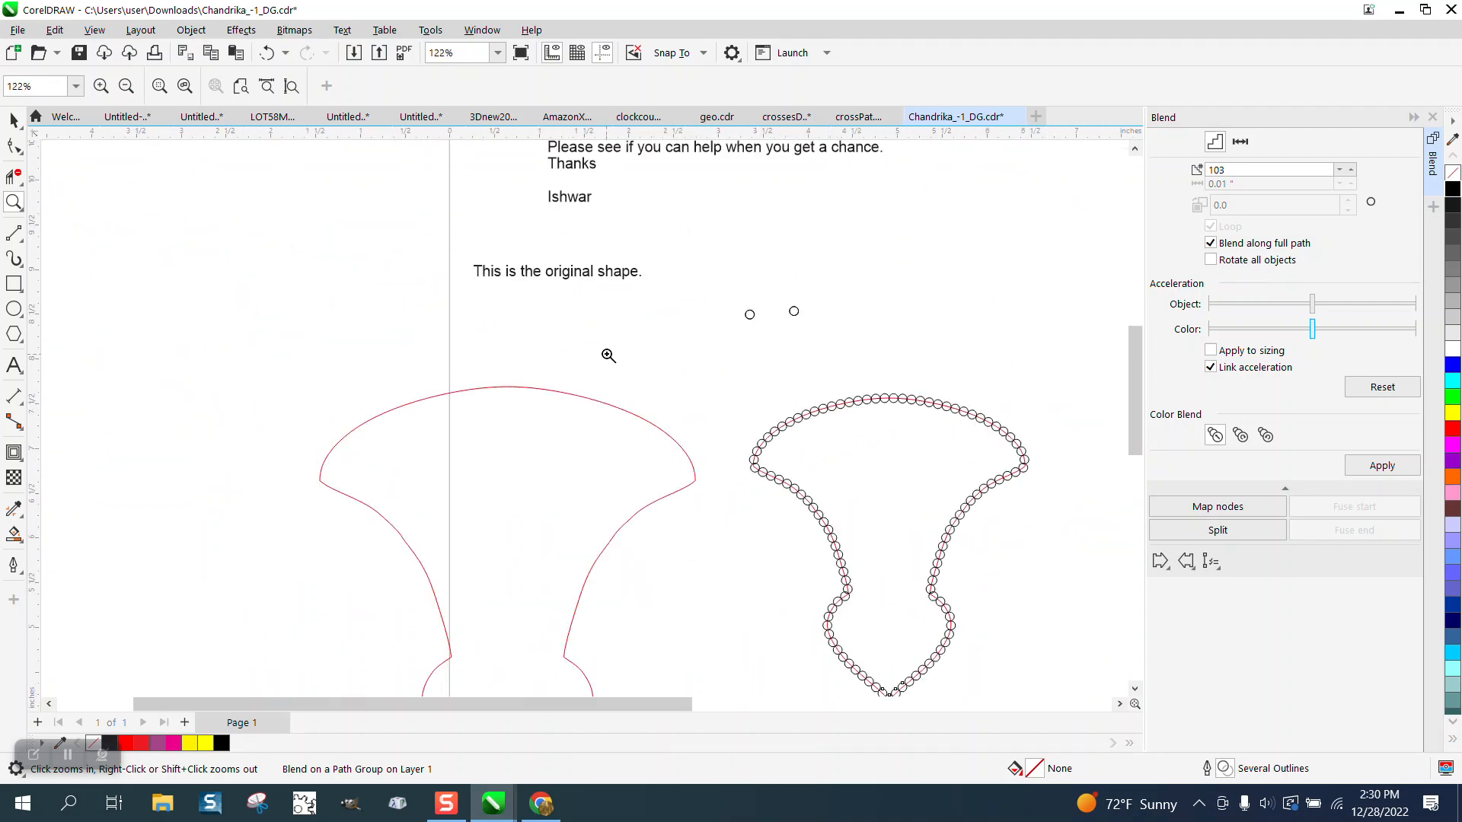
pyautogui.click(771, 313)
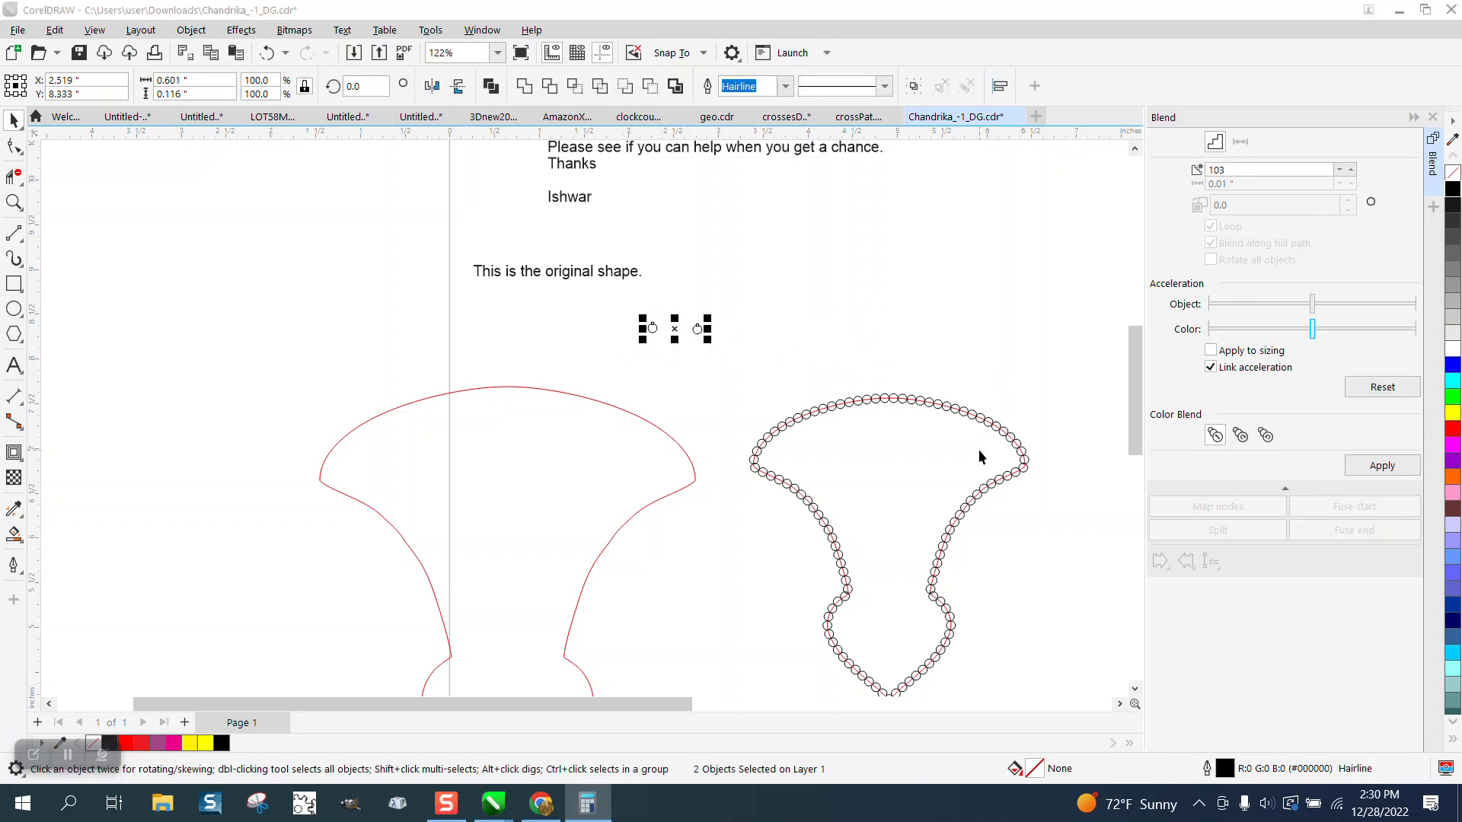
pyautogui.click(586, 803)
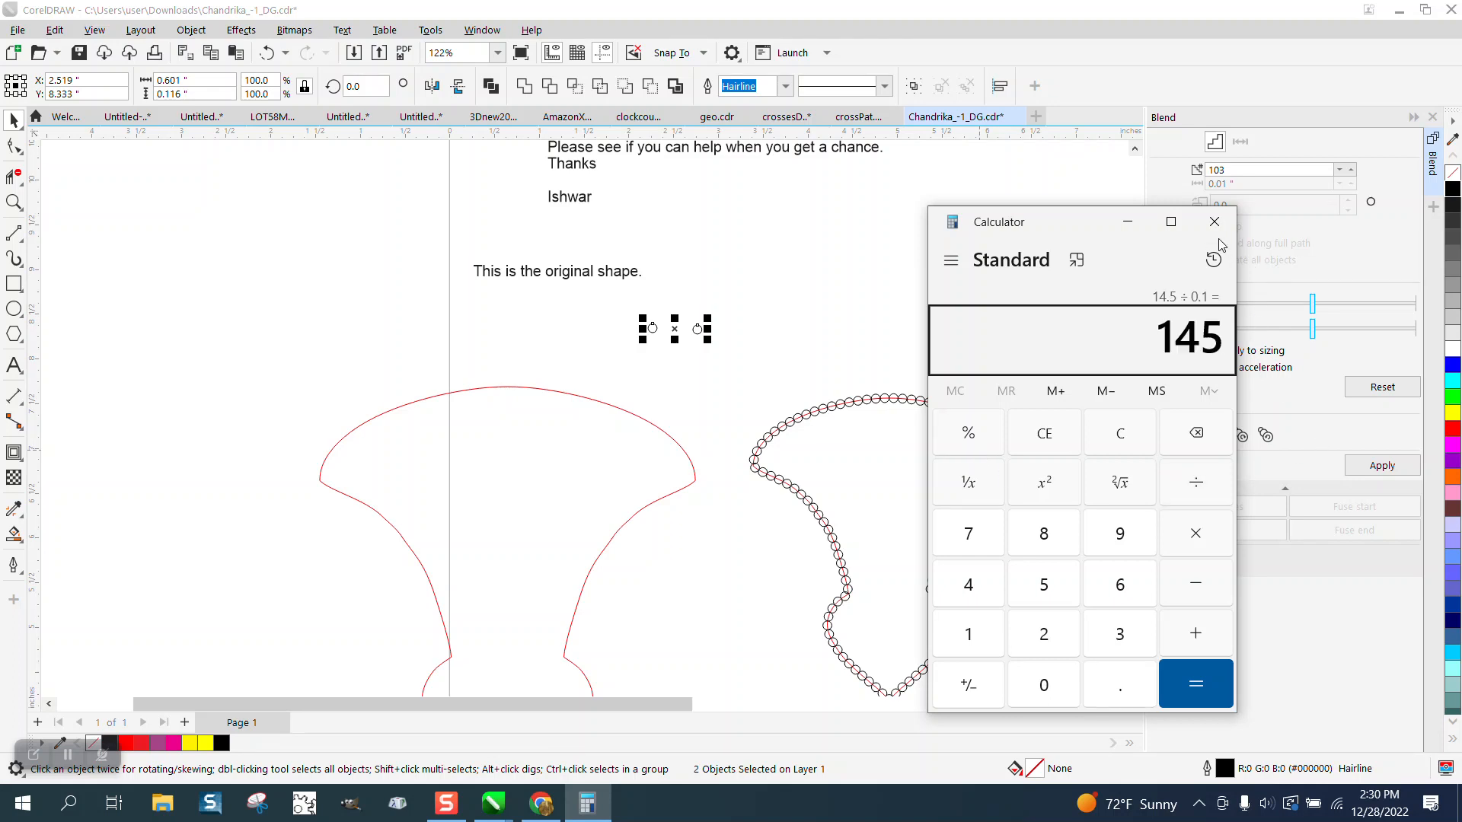
pyautogui.click(1214, 223)
pyautogui.write('145')
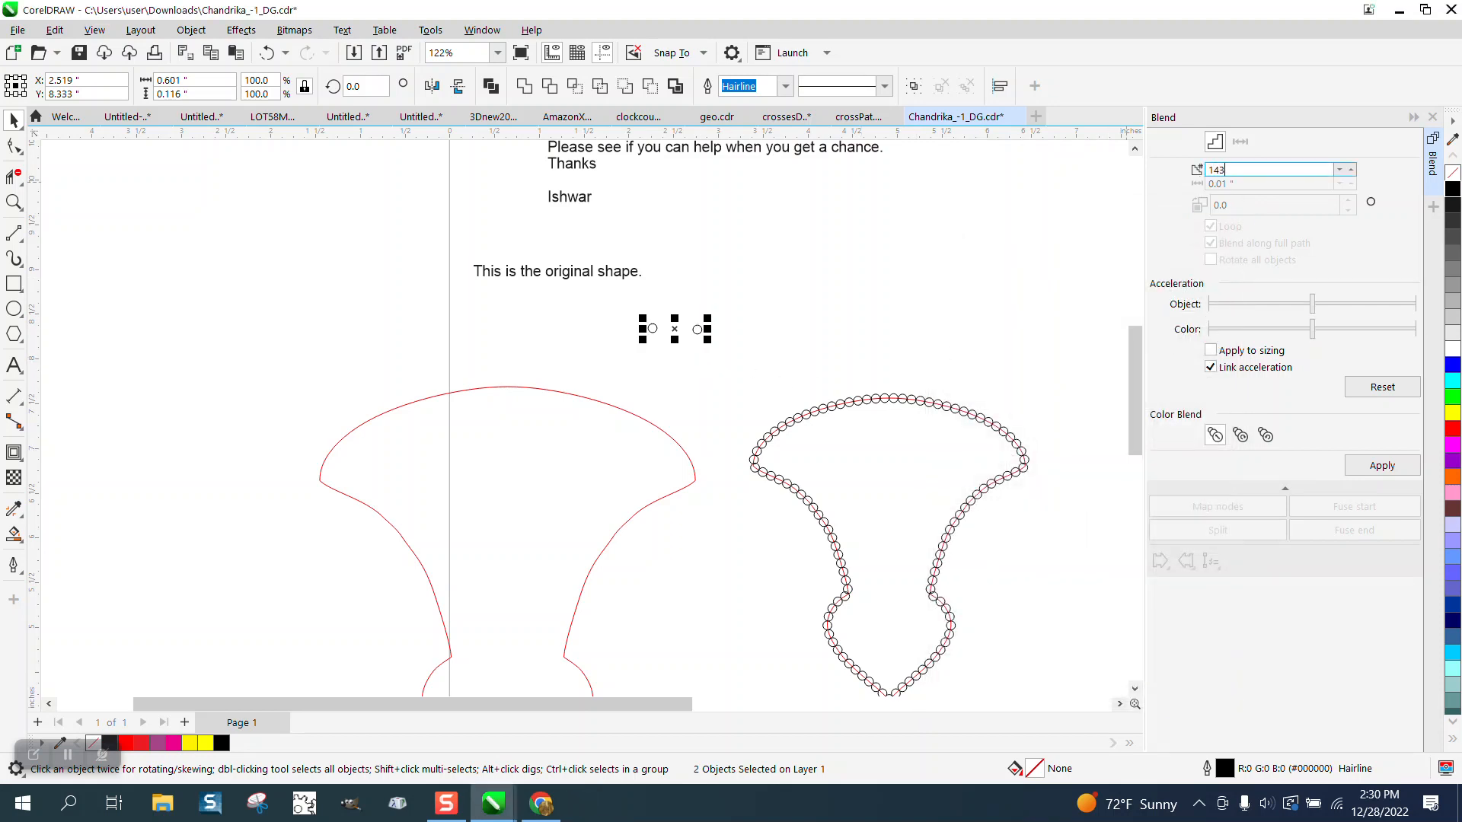
# - Apply a 143-step circle blend along the full path of the larger red curve
pyautogui.click(1381, 466)
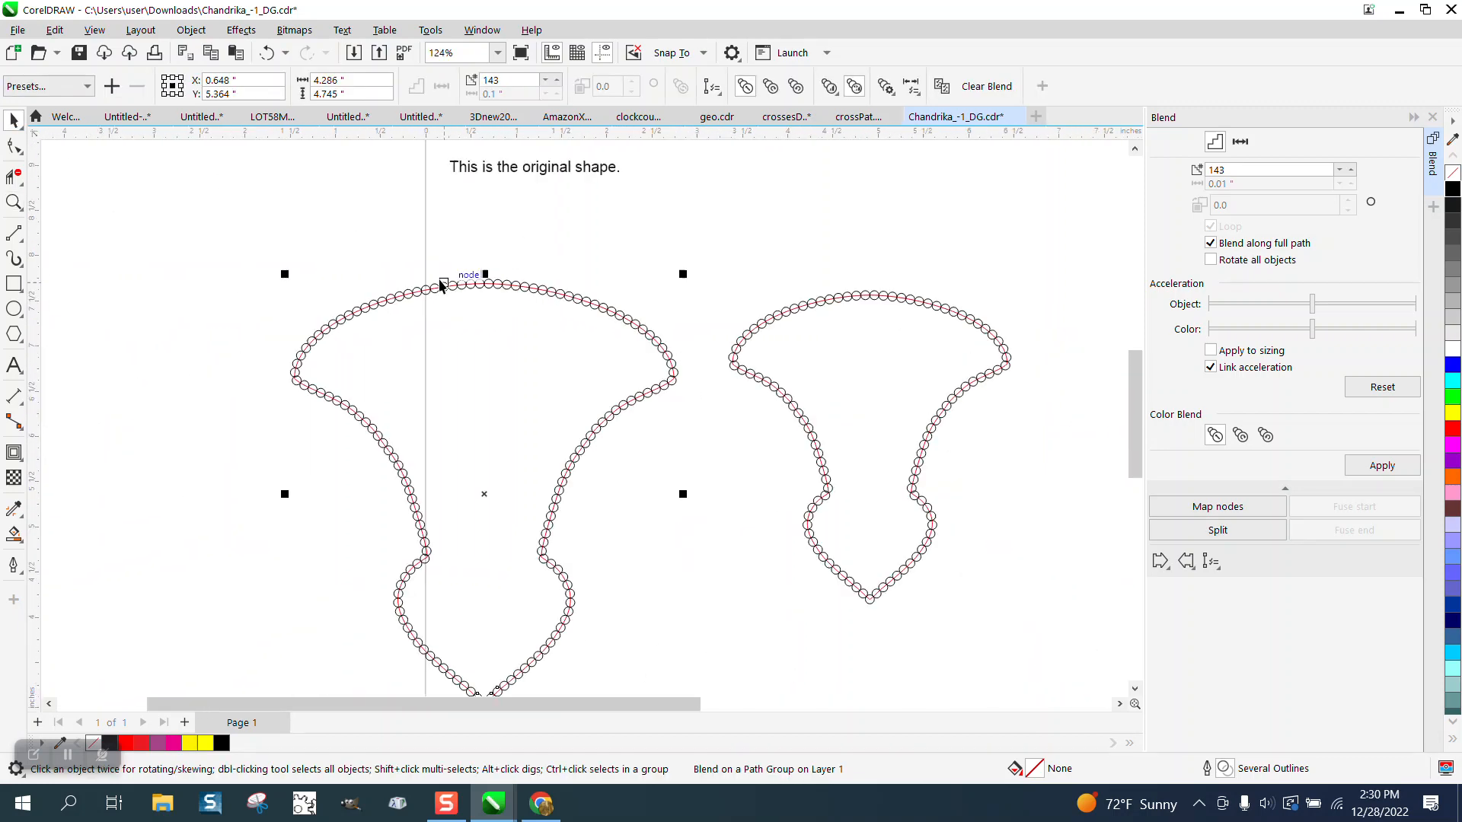
pyautogui.scroll(-3)
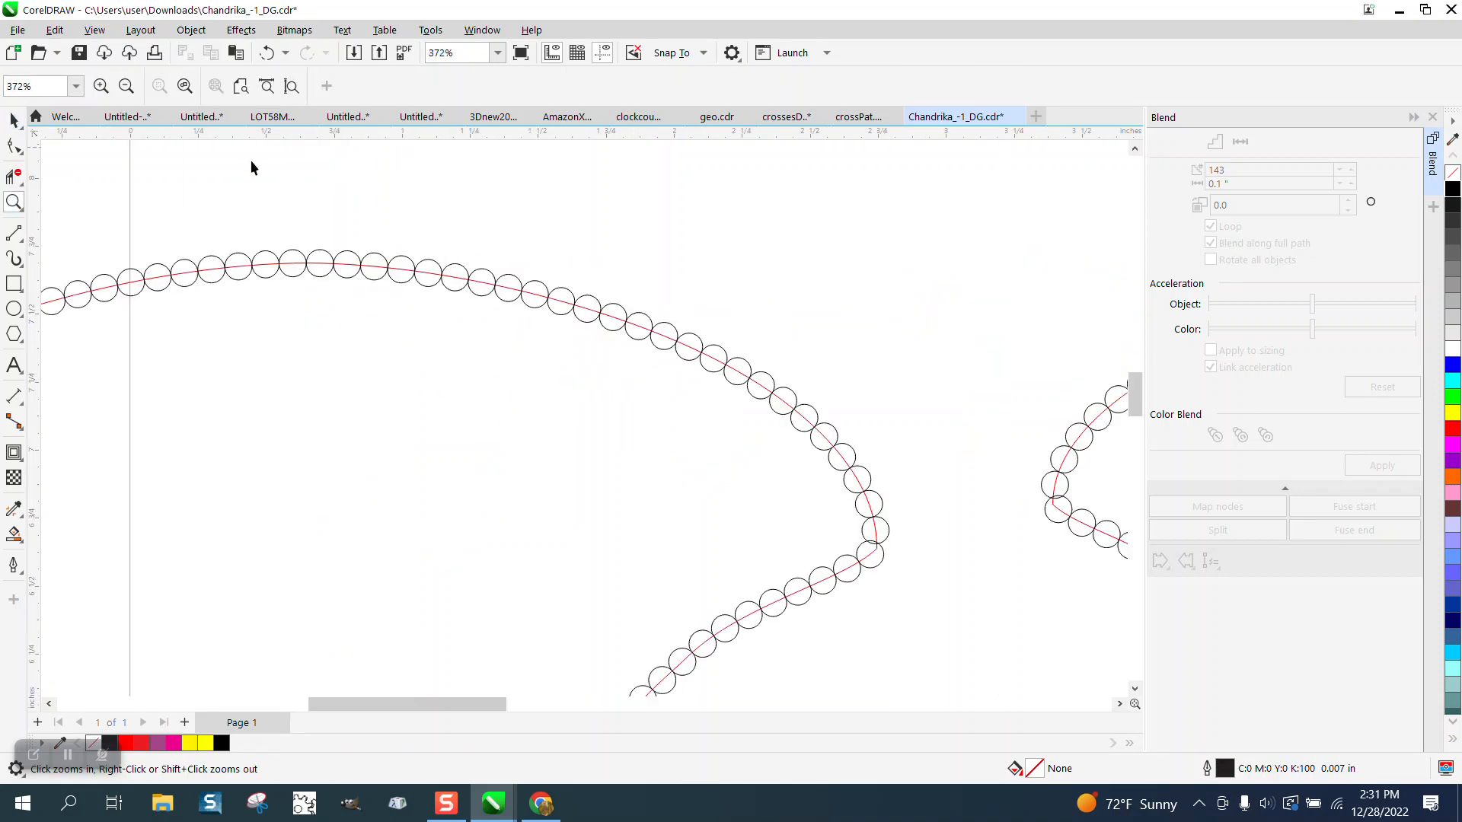
# - Select the red path curve under the circles, set its outline to No Color, and zoom out
pyautogui.click(322, 262)
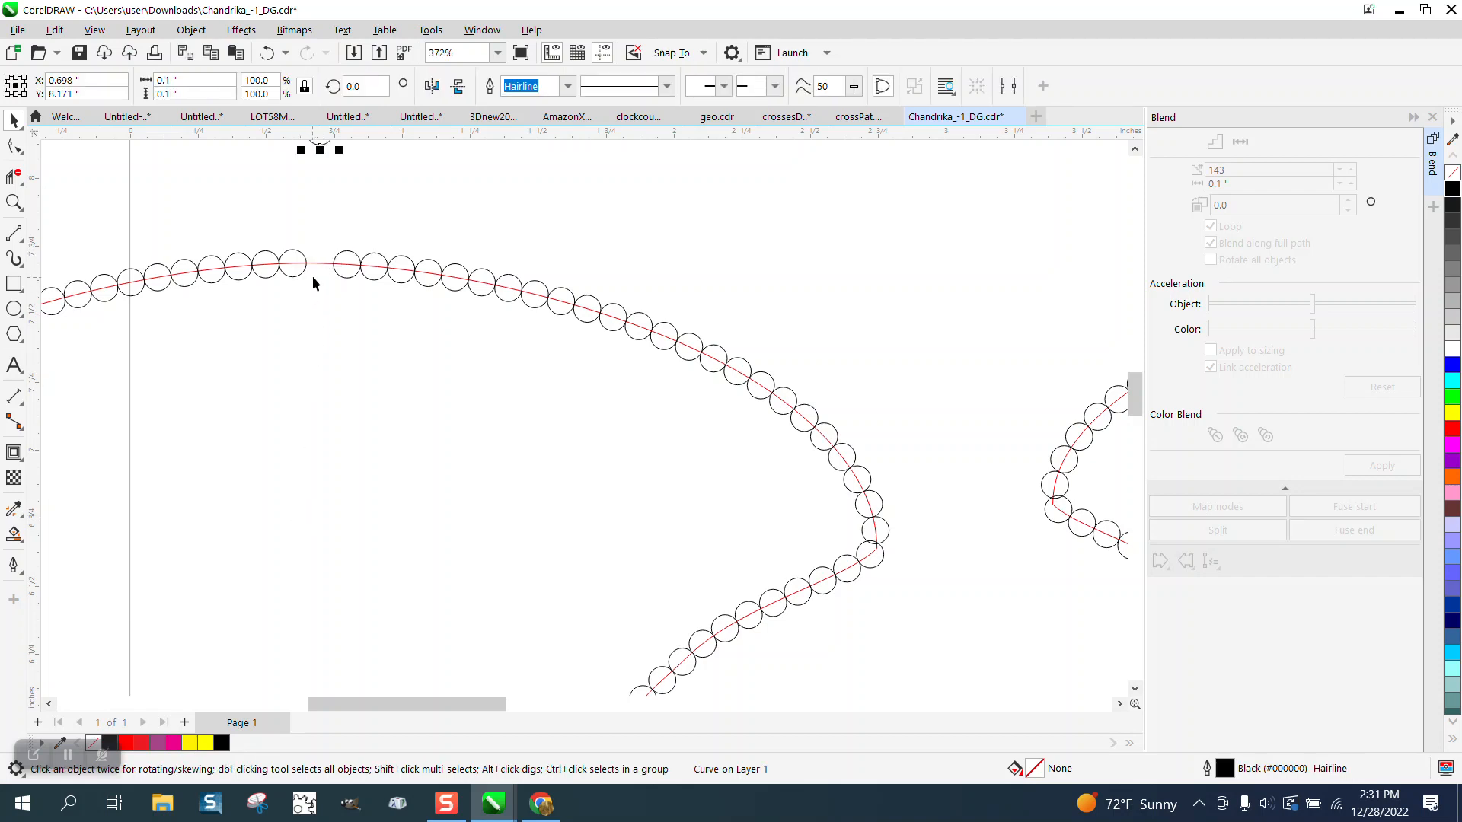
pyautogui.click(340, 265)
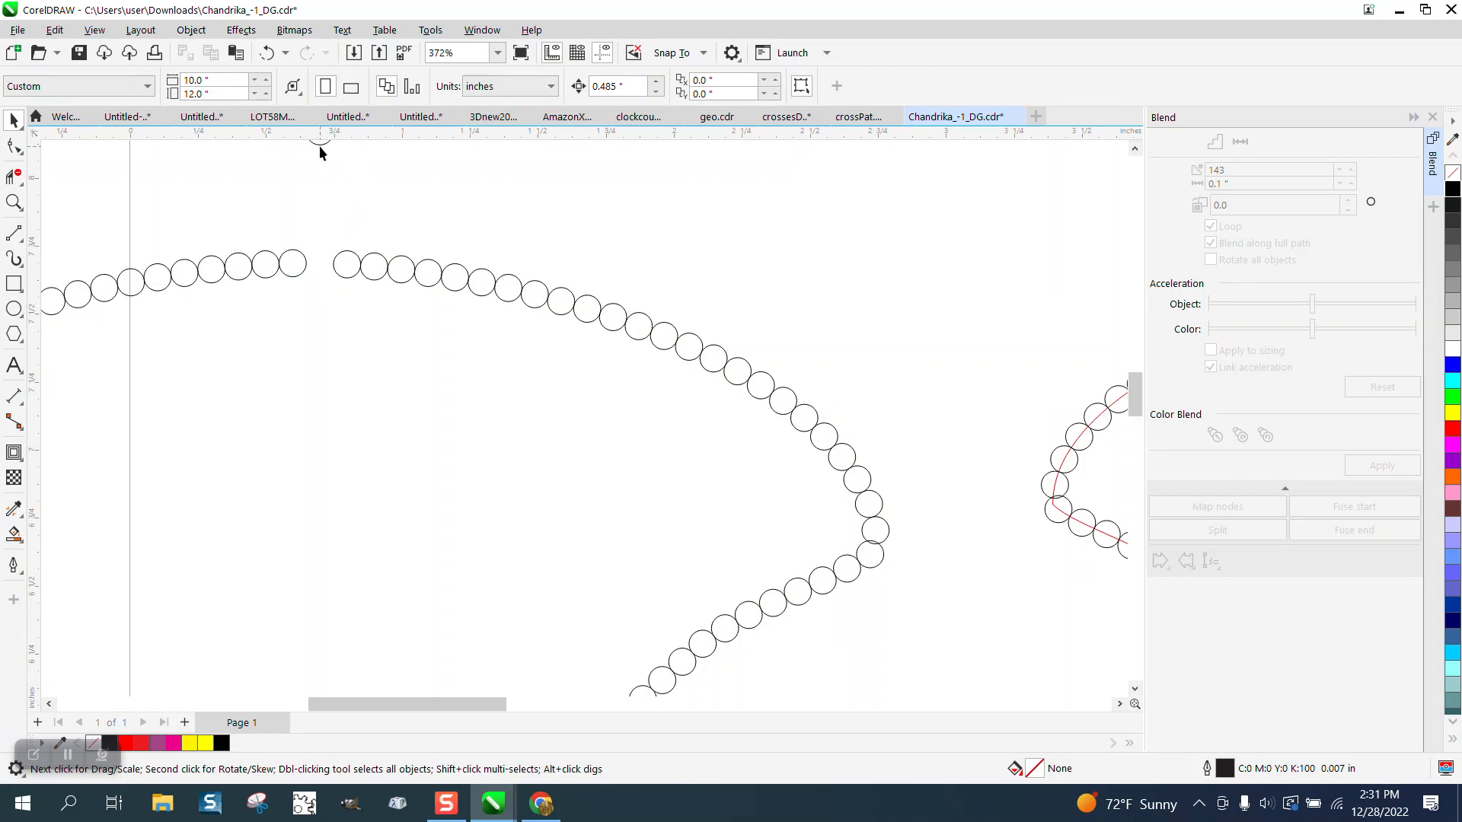
pyautogui.click(308, 343)
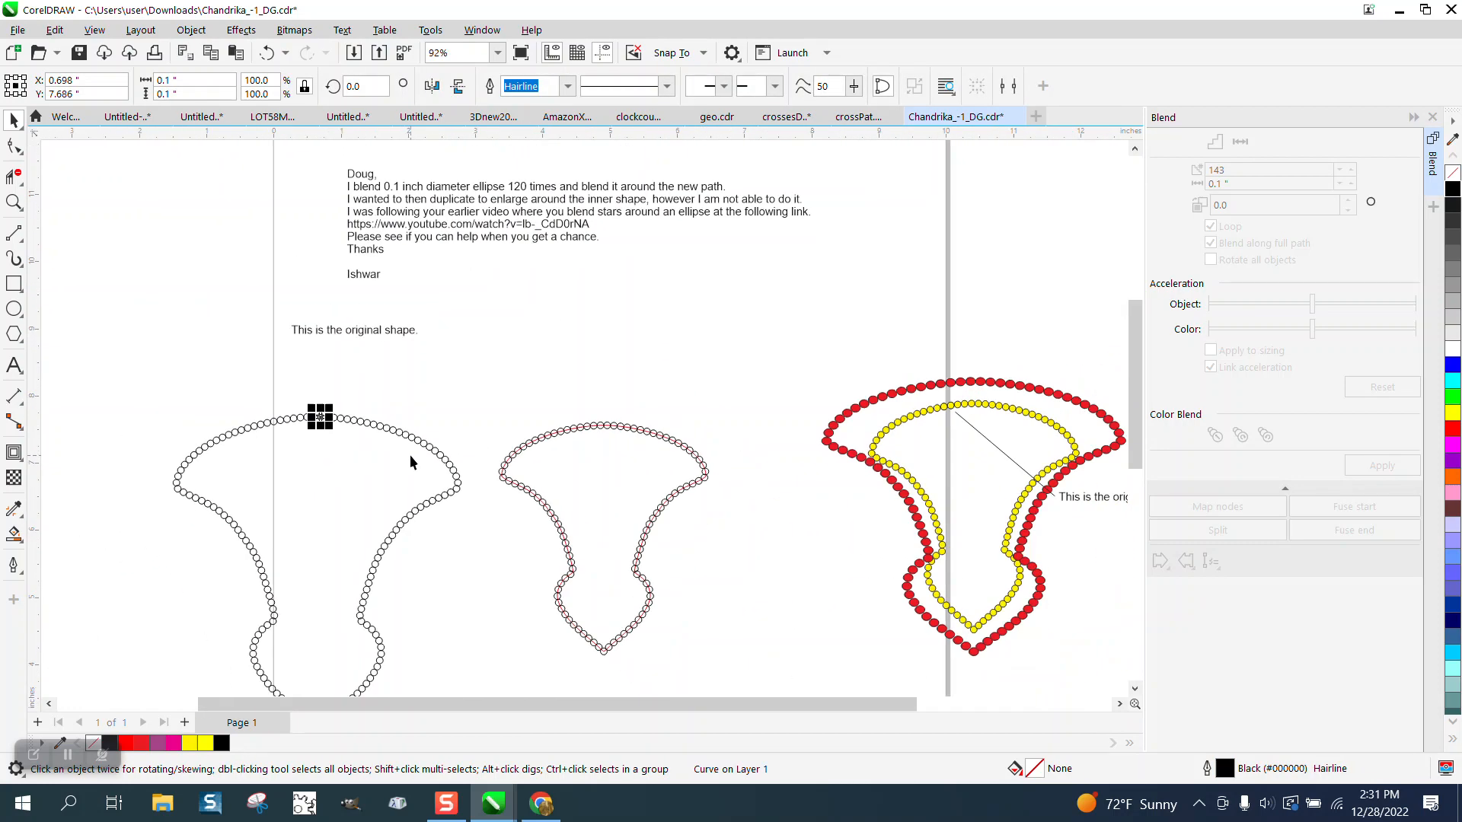
pyautogui.moveTo(796, 484)
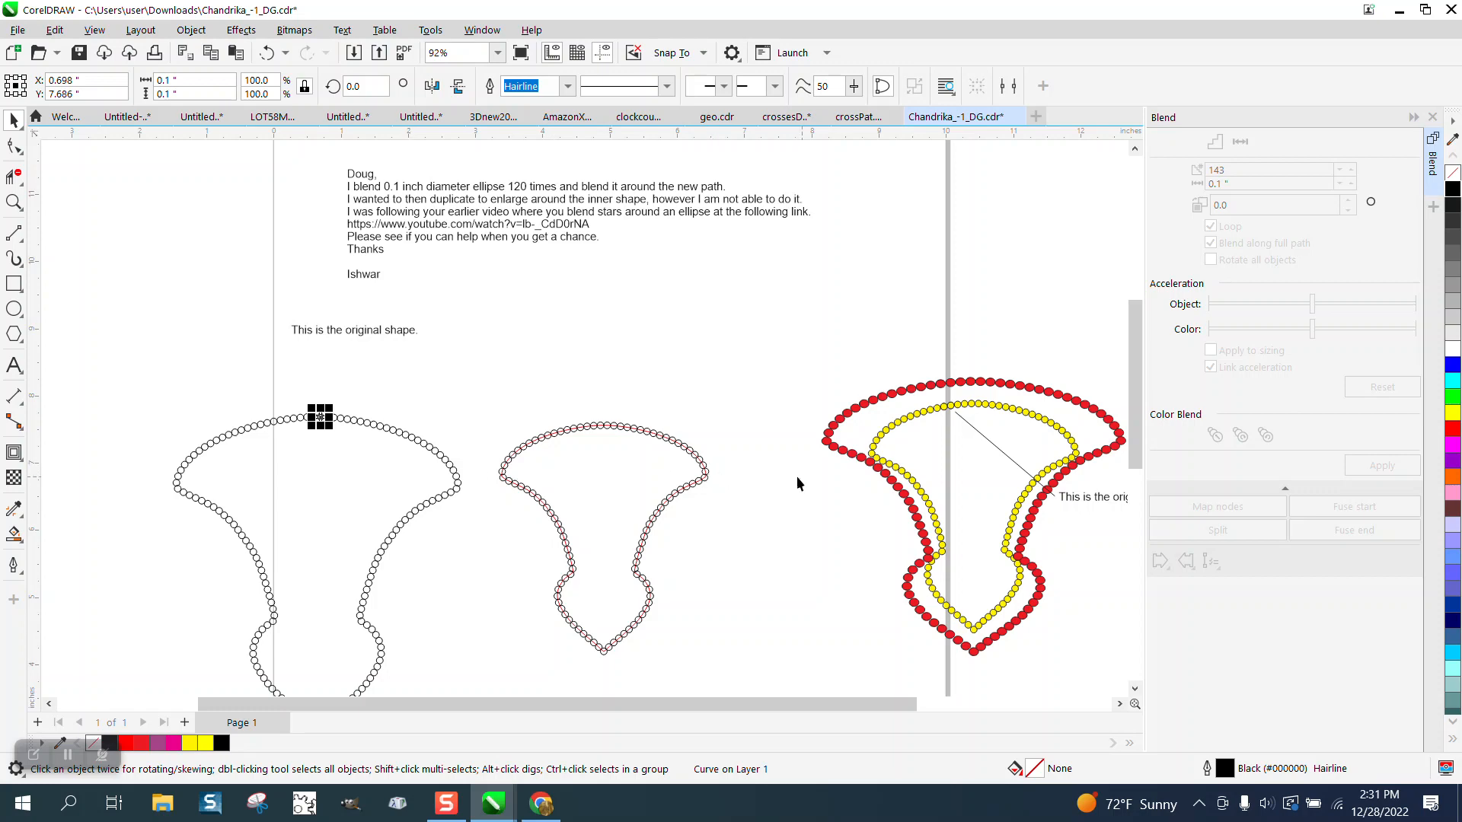
pyautogui.scroll(-3)
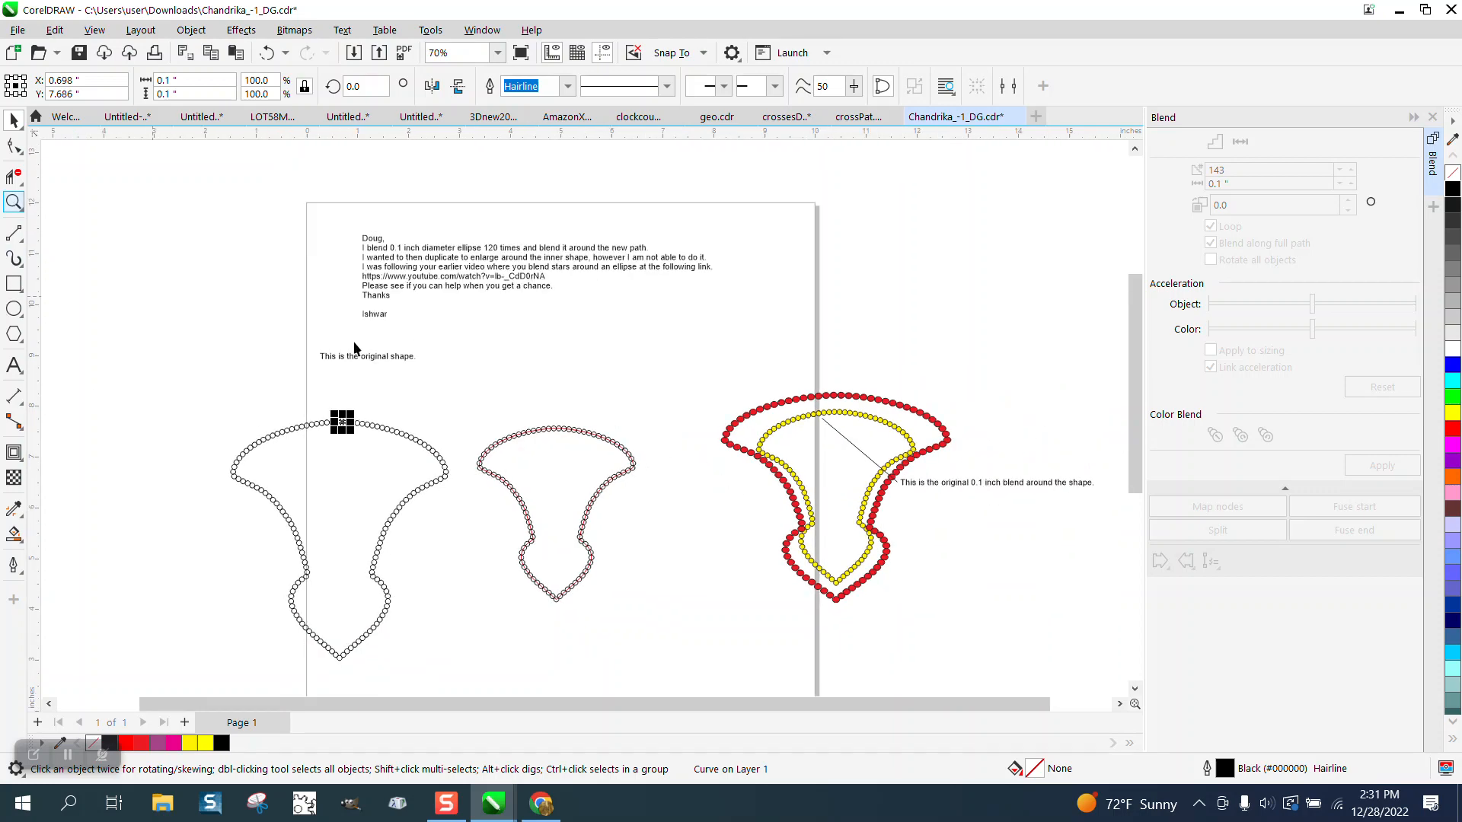
pyautogui.click(13, 203)
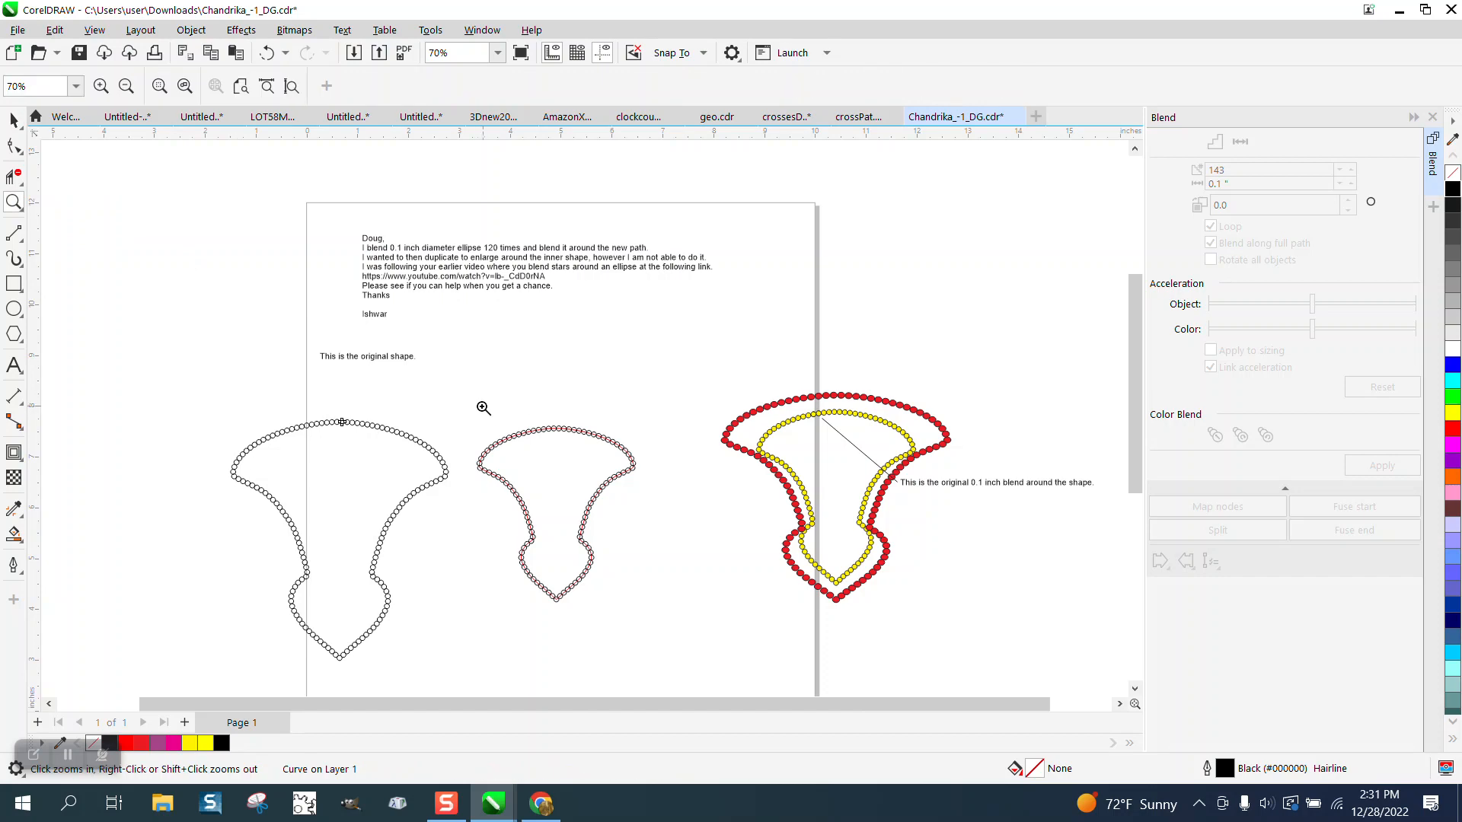